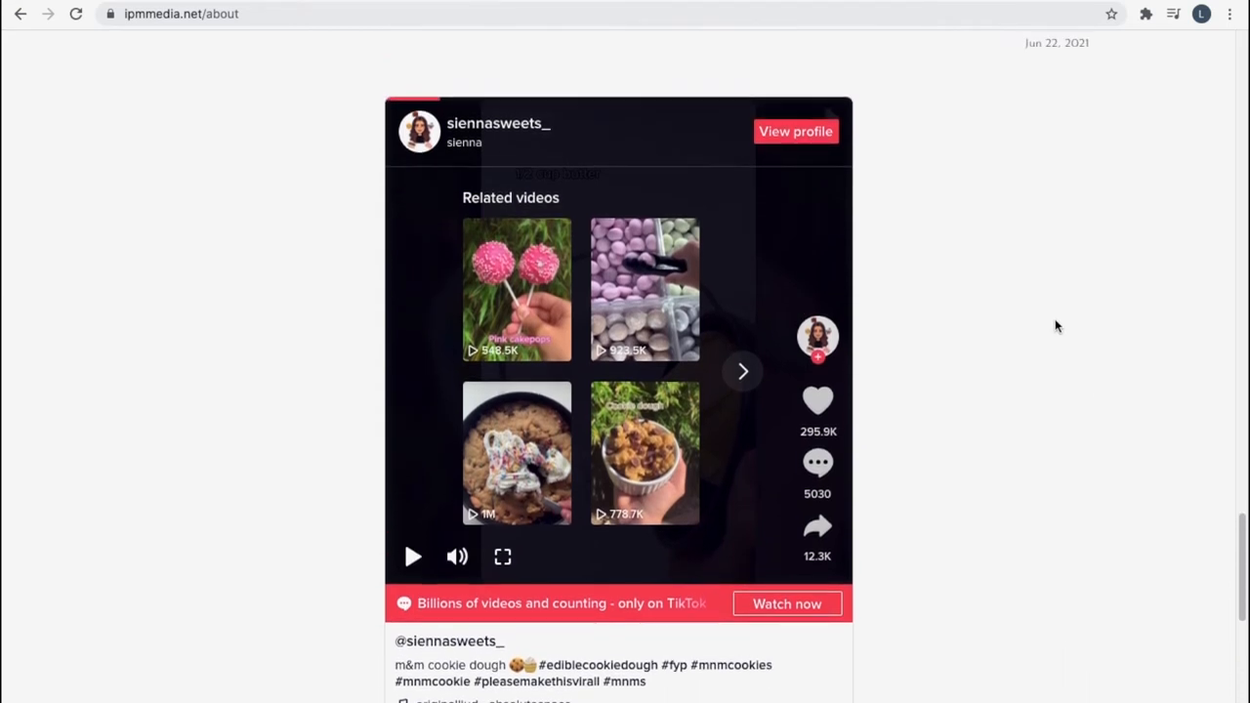
mouse_move(419, 551)
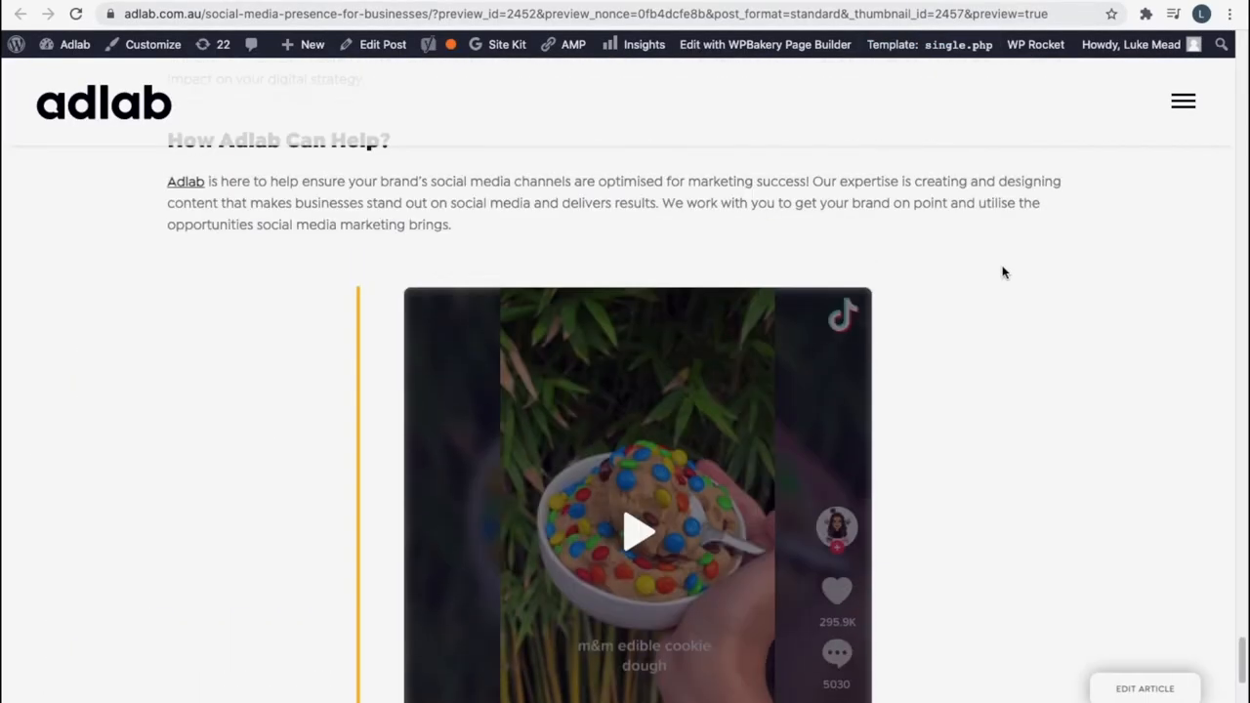
- Scroll the adlab post preview to its embedded cookie dough TikTok video
scroll("down", 3)
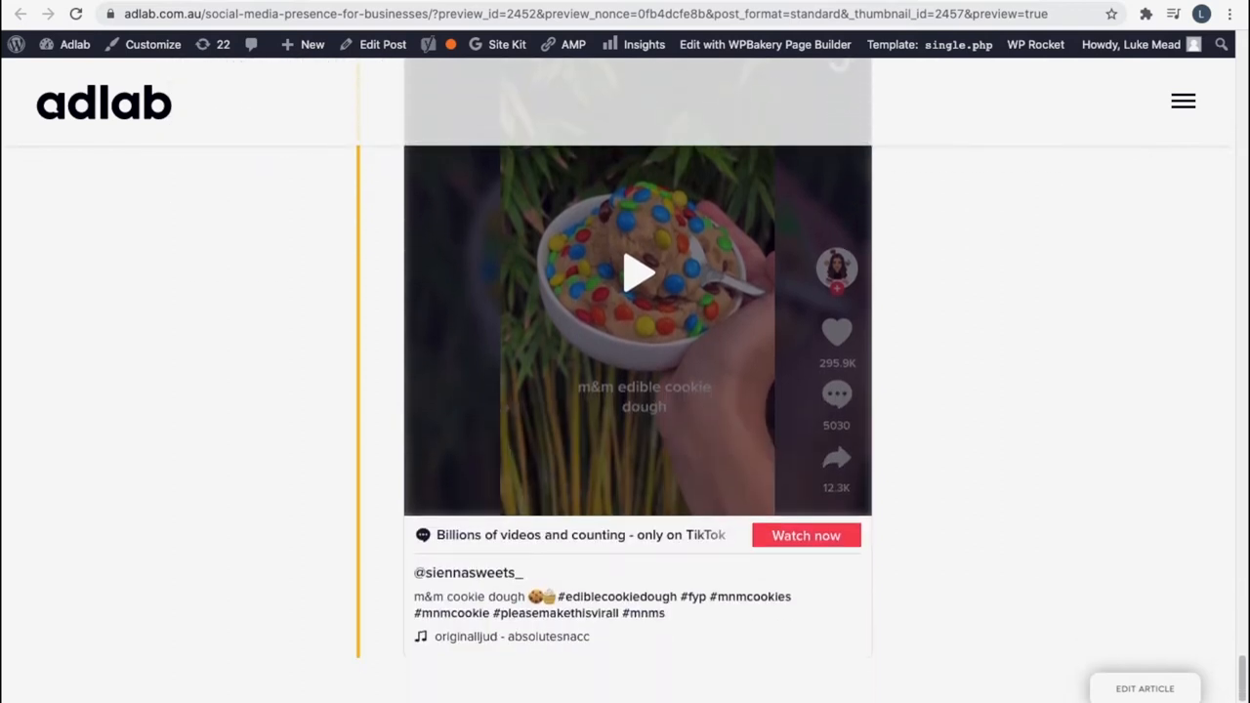
- Copy the m&m cookie dough video's embed code from TikTok's Share > Embed dialog
left_click(637, 274)
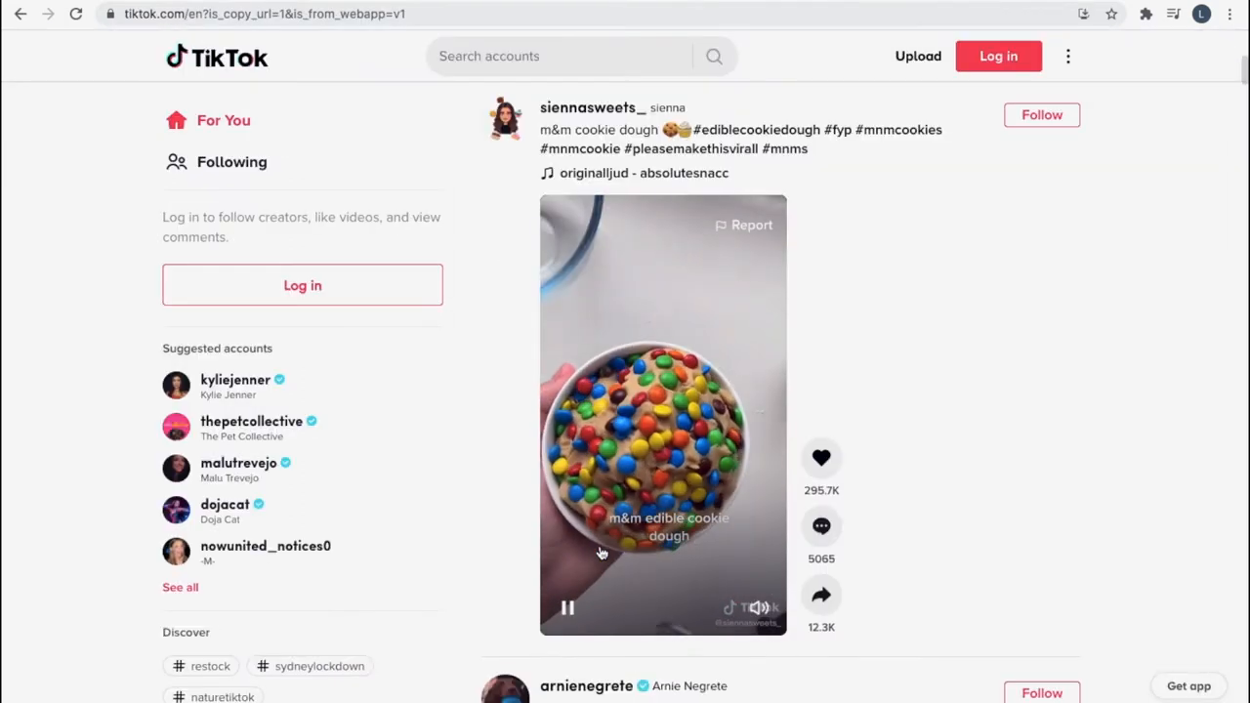
scroll("down", 3)
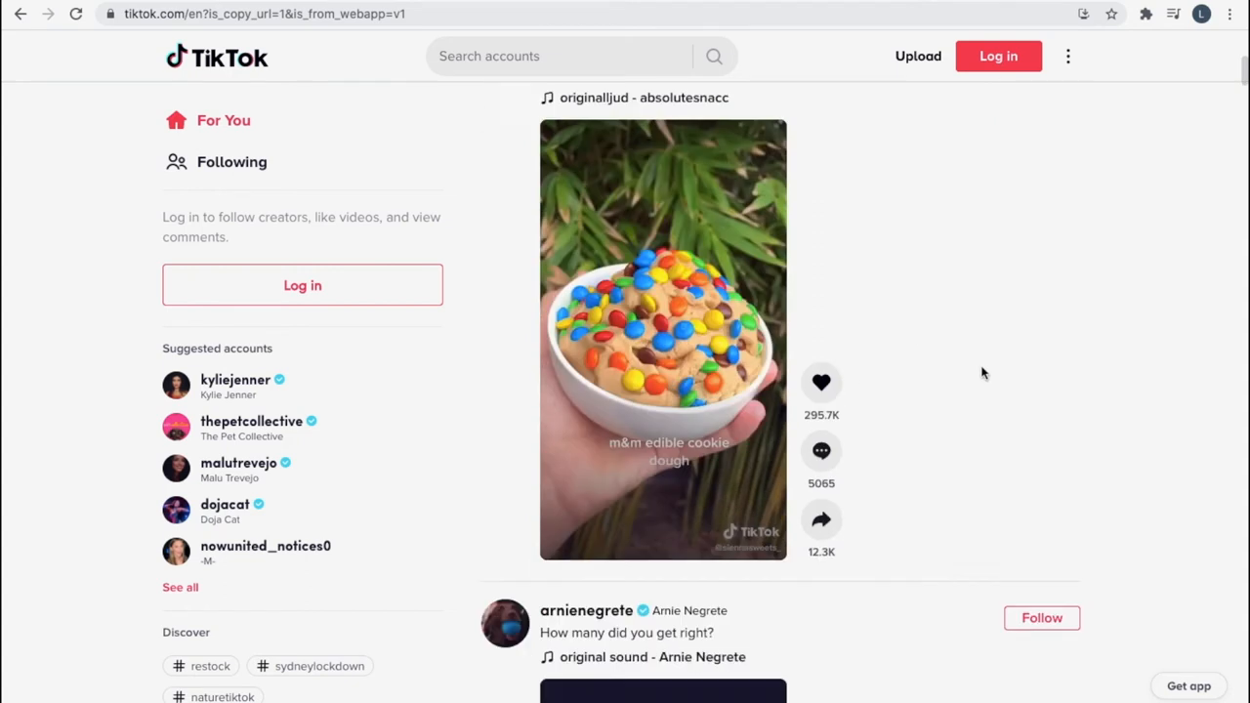
scroll("down", 3)
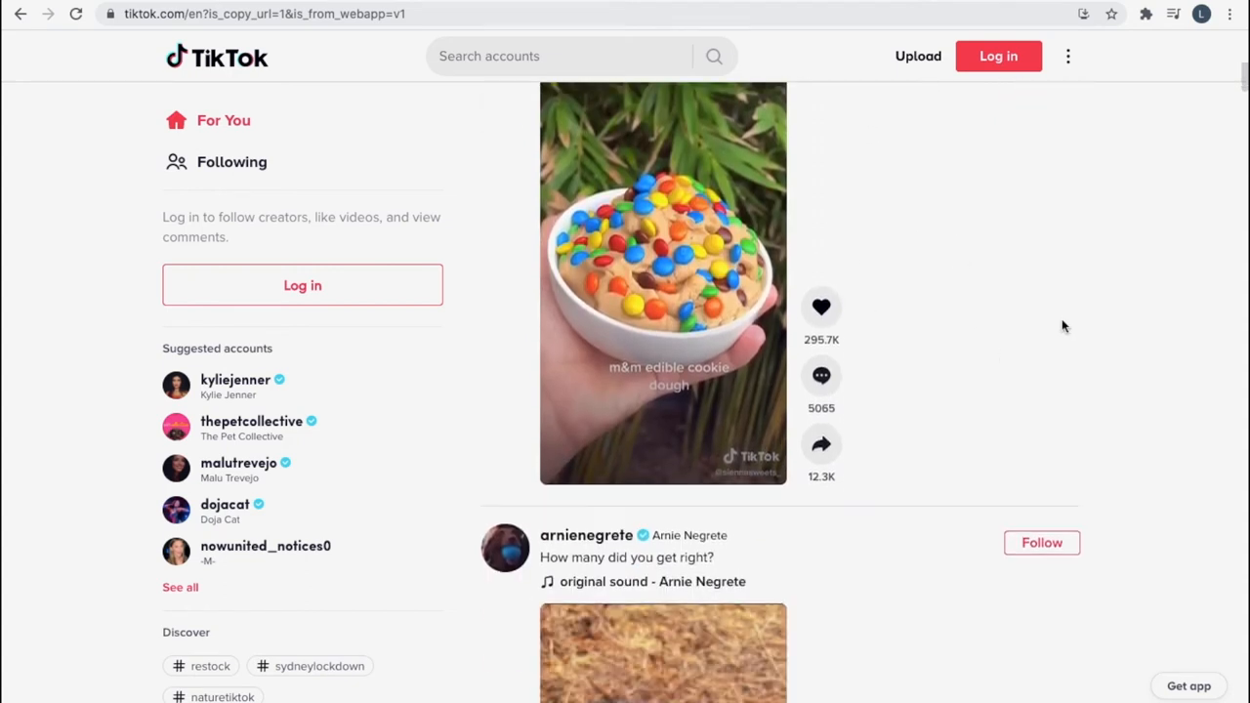
left_click(821, 445)
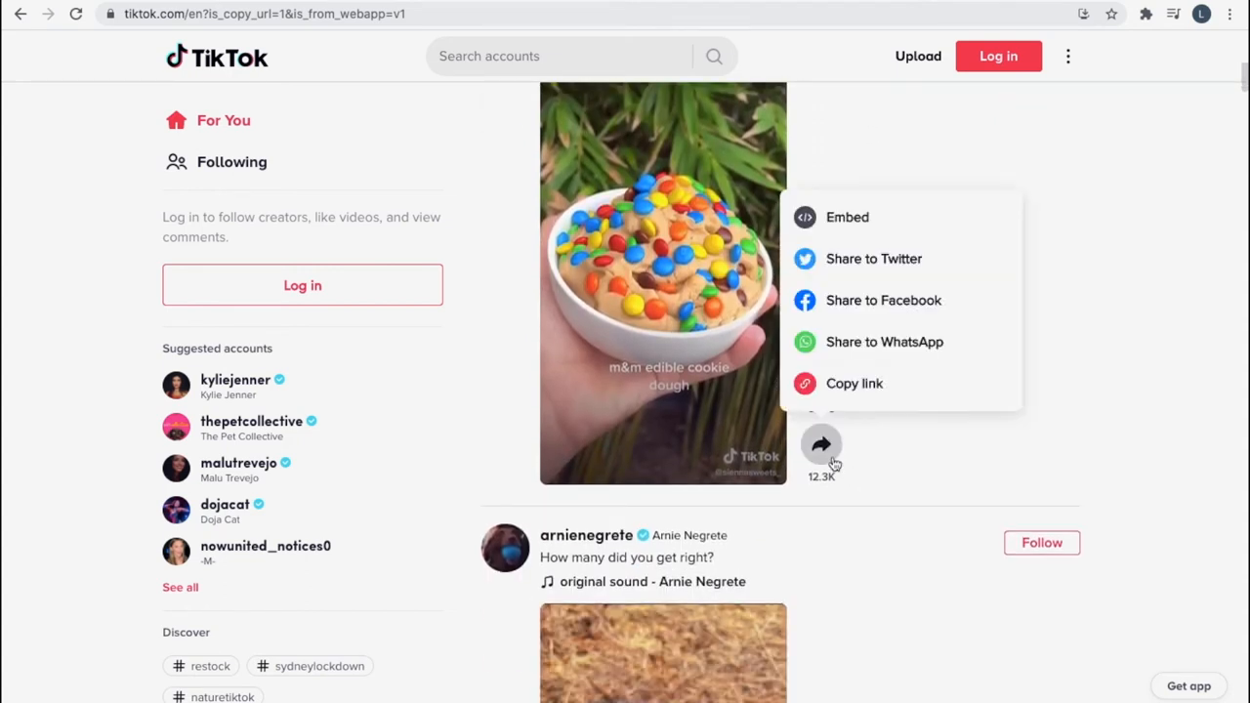
left_click(848, 217)
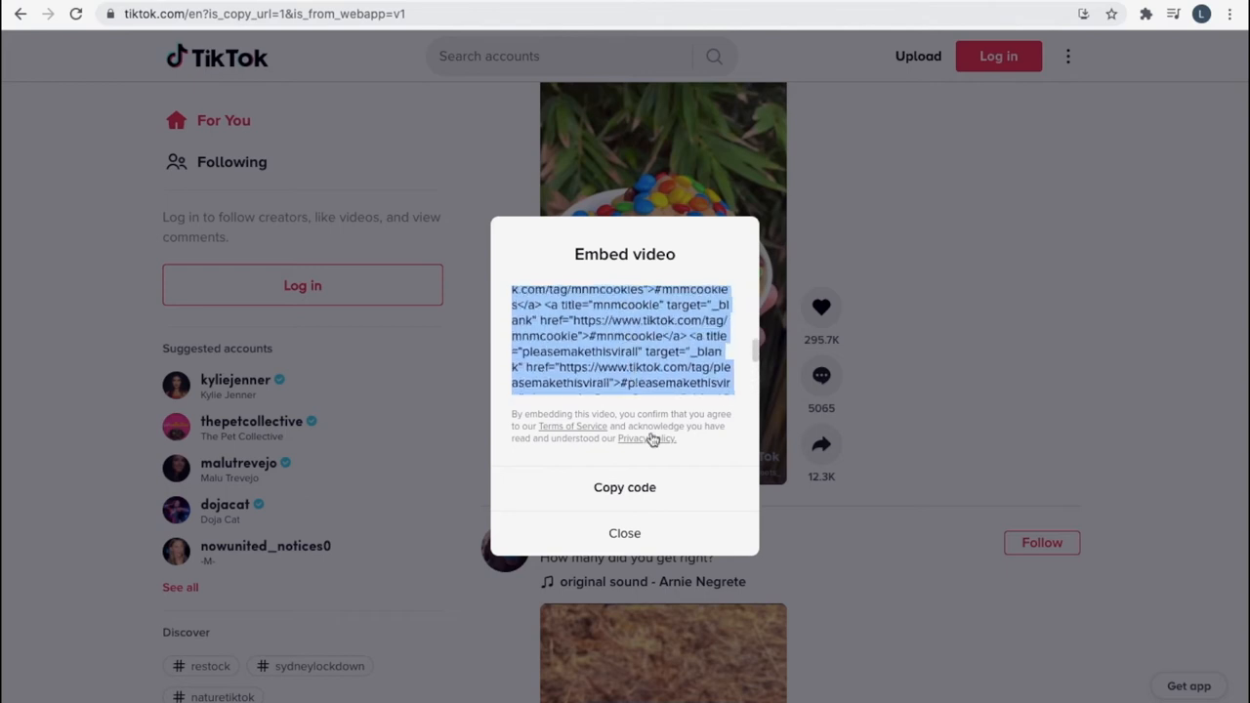
left_click(626, 489)
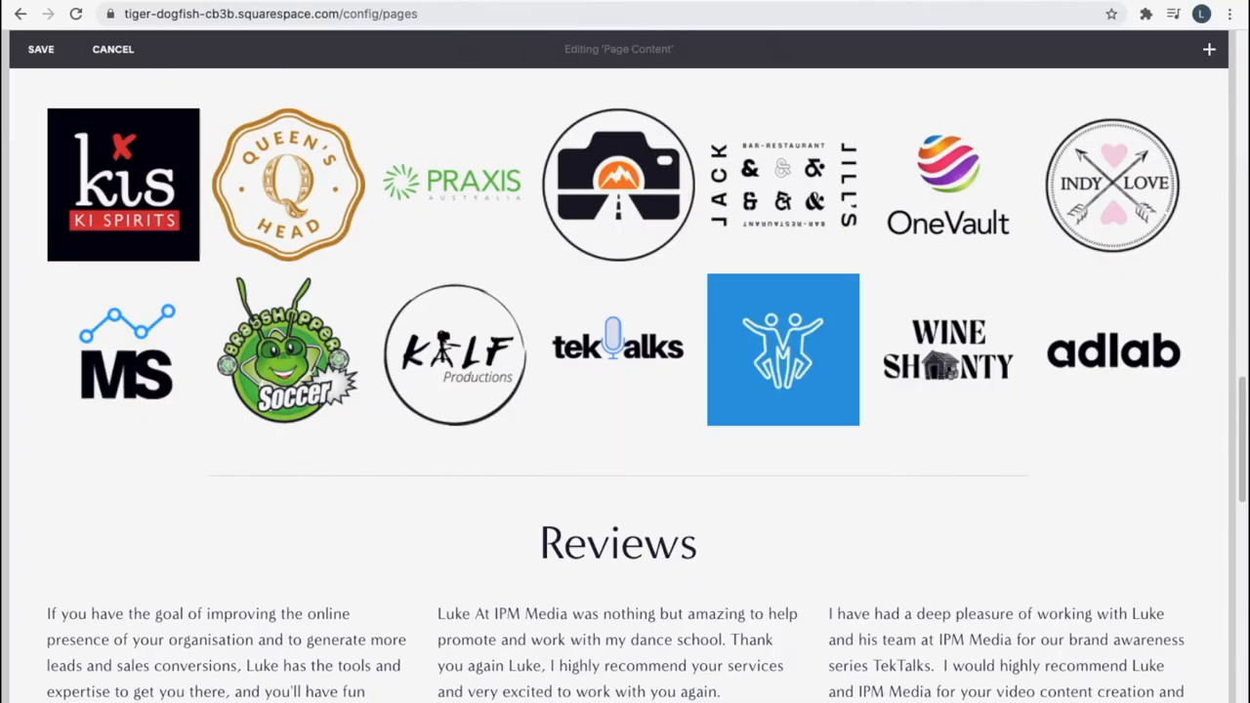
- Start a new WPBakery element below the existing TikTok Raw HTML block
scroll("down", 3)
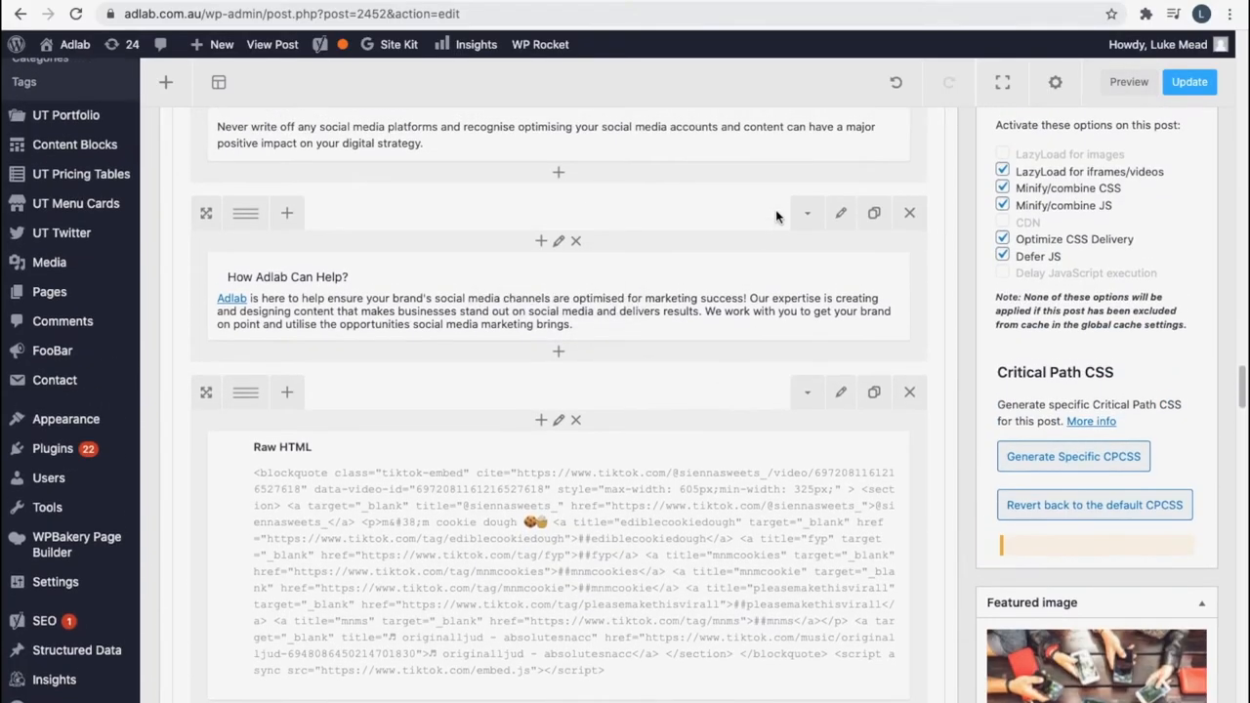
scroll("down", 3)
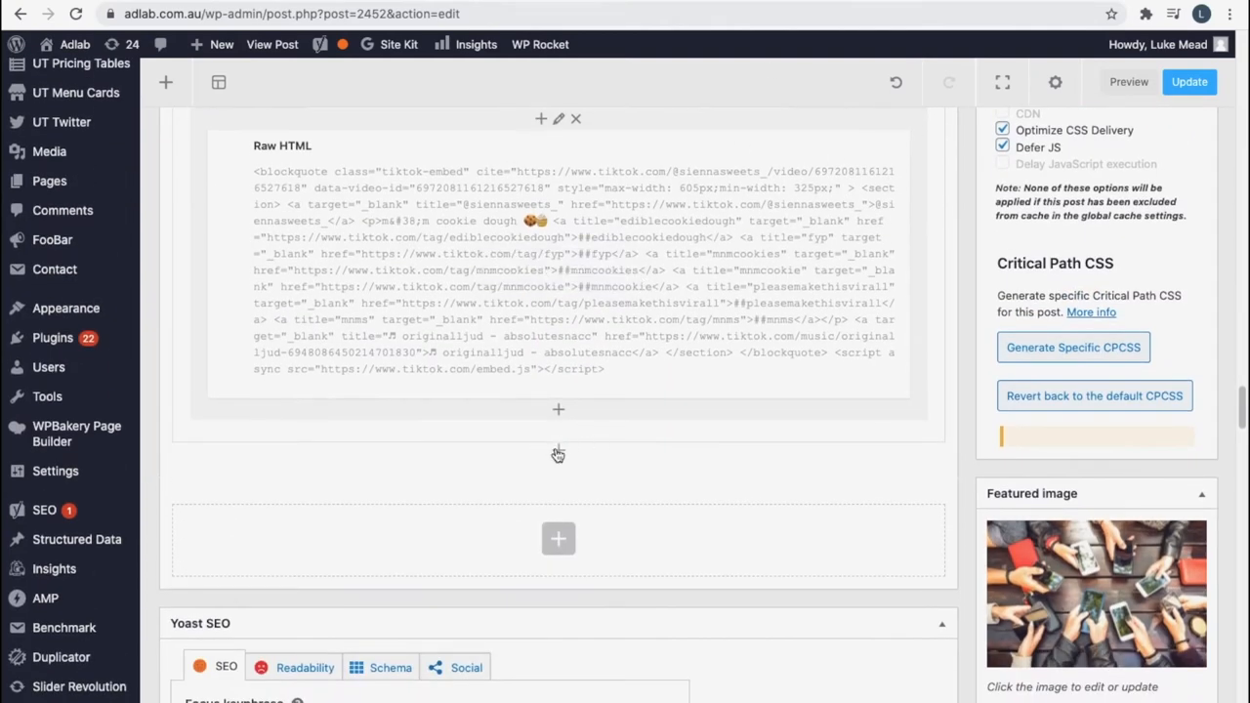
left_click(586, 285)
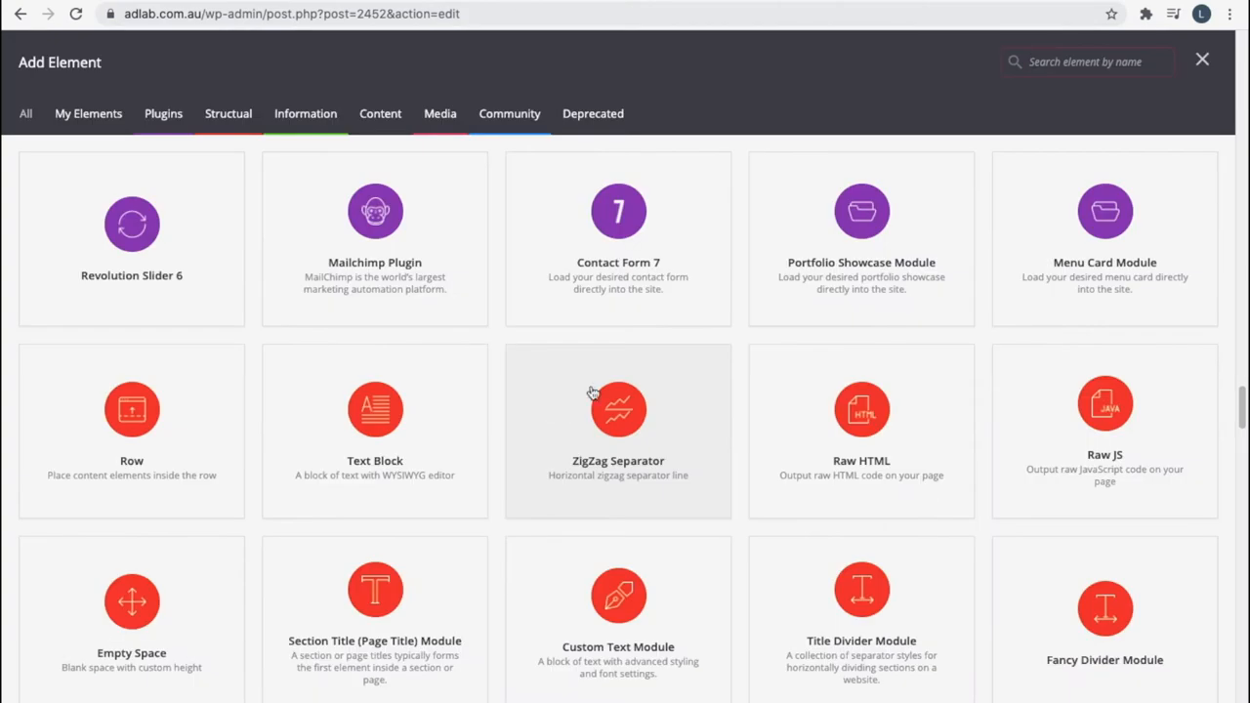
- Filter the Add Element list by typing 'co' to find Raw HTML
scroll("down", 3)
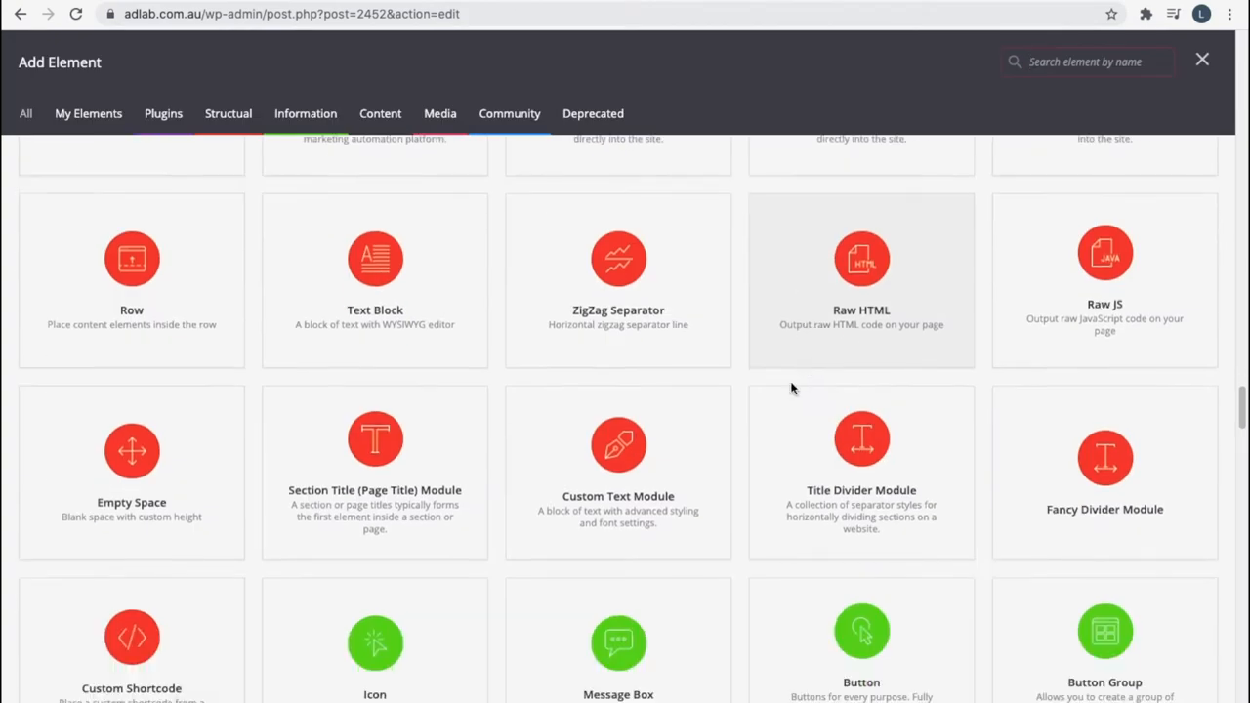
scroll("down", 3)
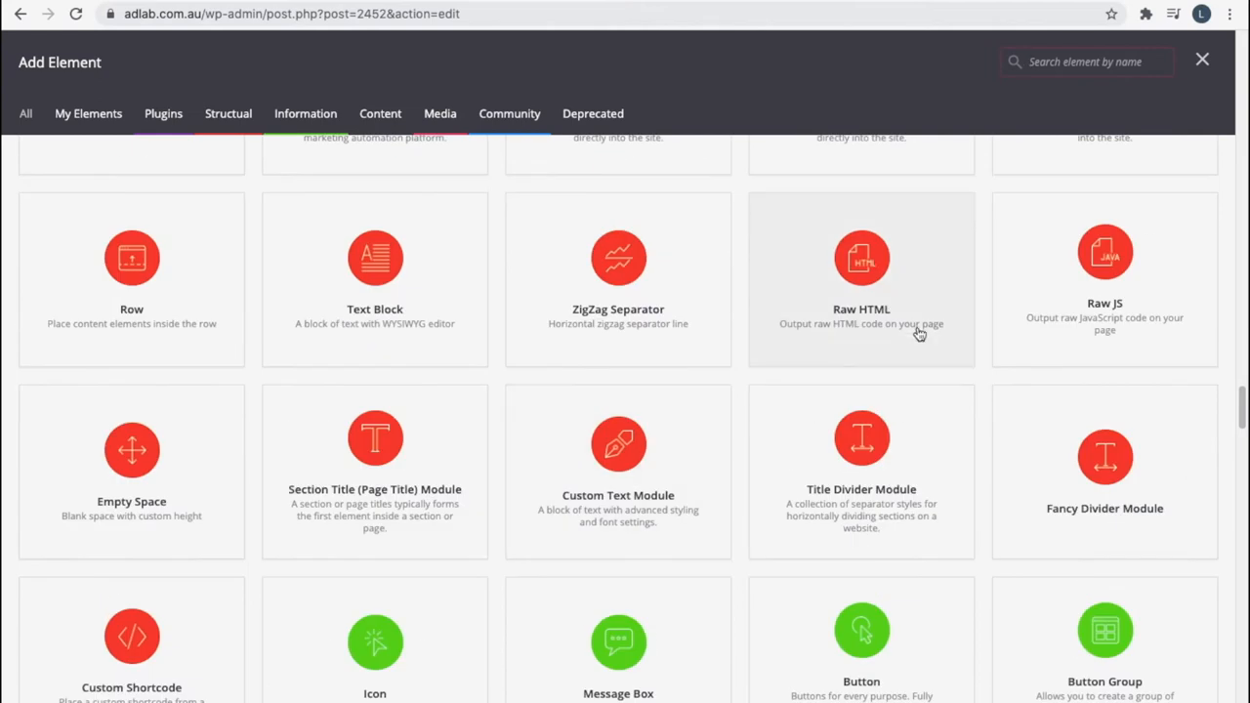
type("co")
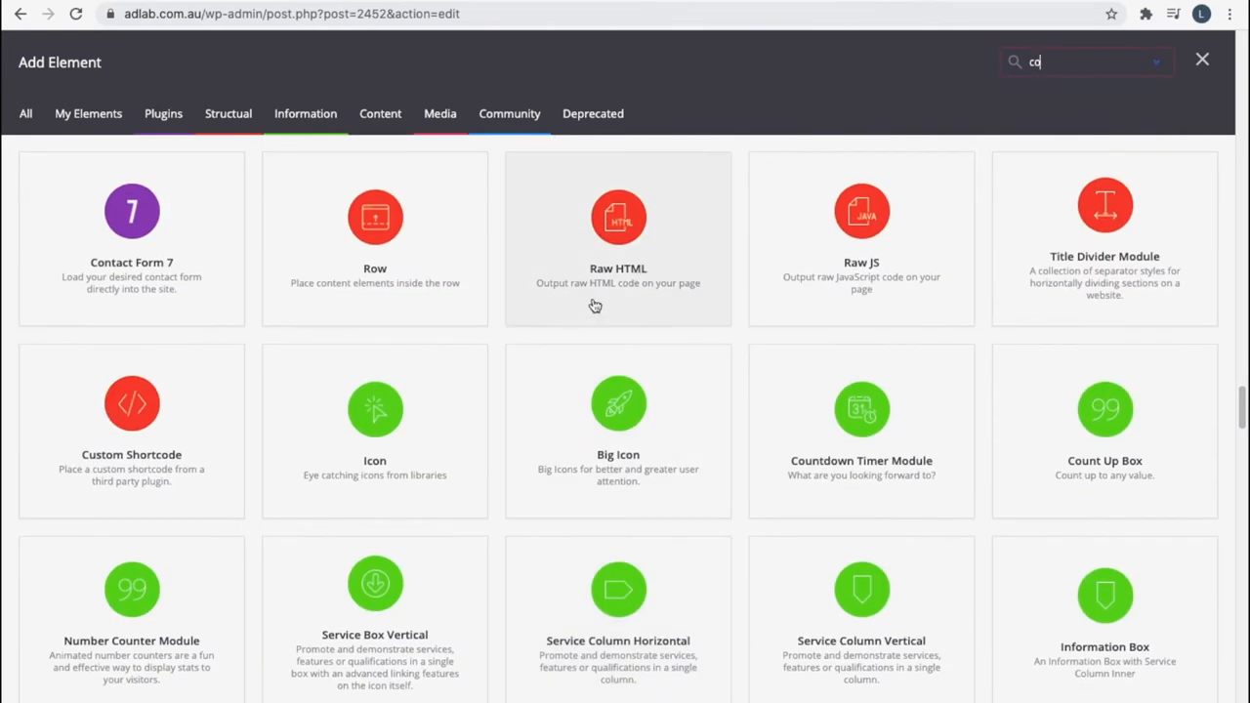
mouse_move(648, 281)
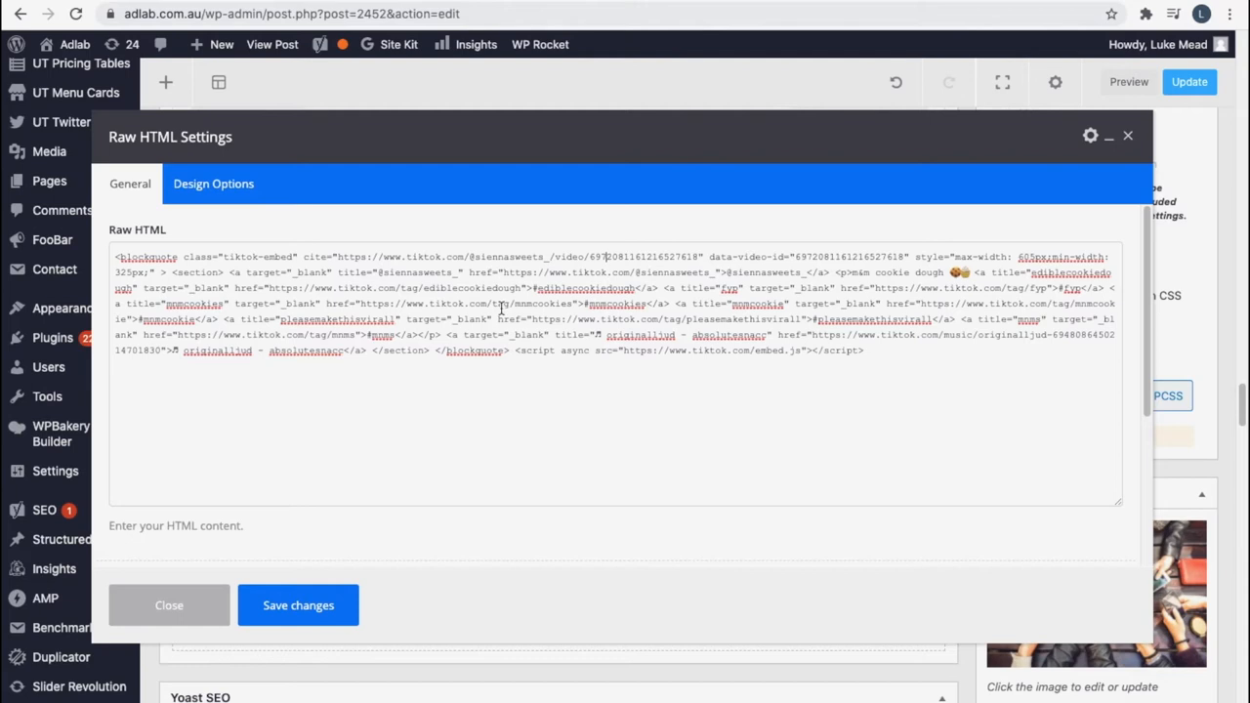
mouse_move(297, 605)
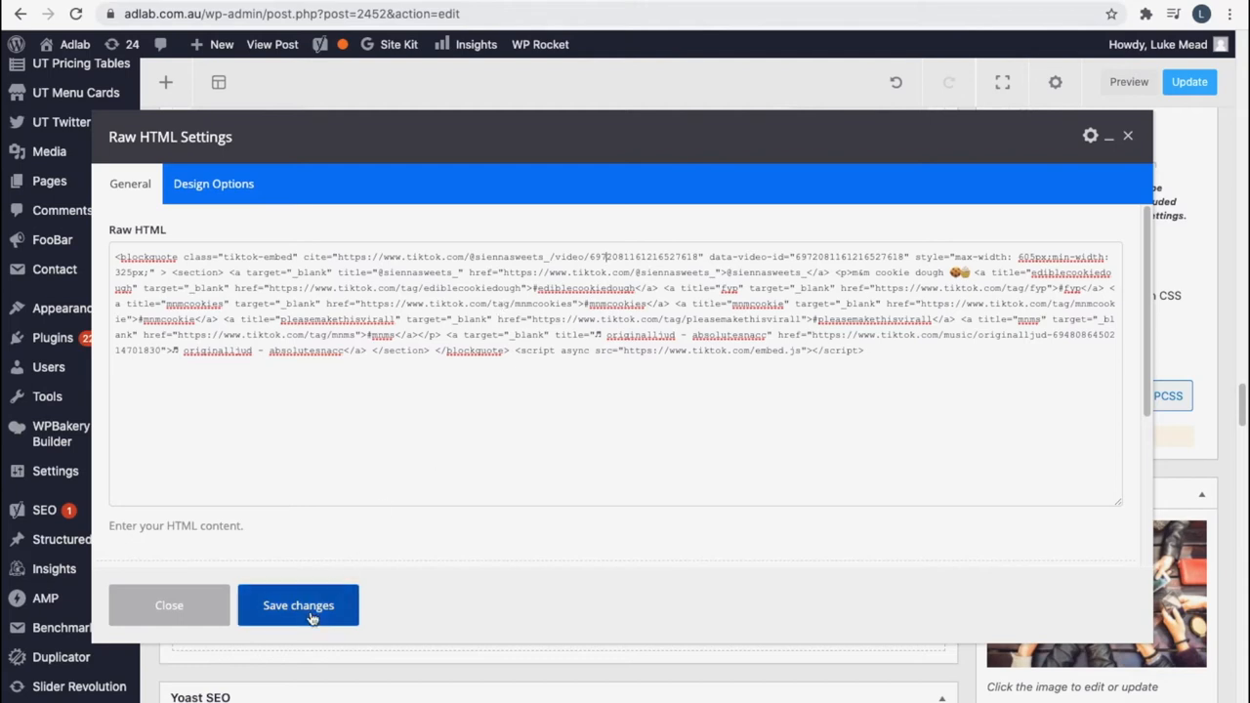
- Save the new element, preview the post and play the embedded cookie dough TikTok video
left_click(297, 605)
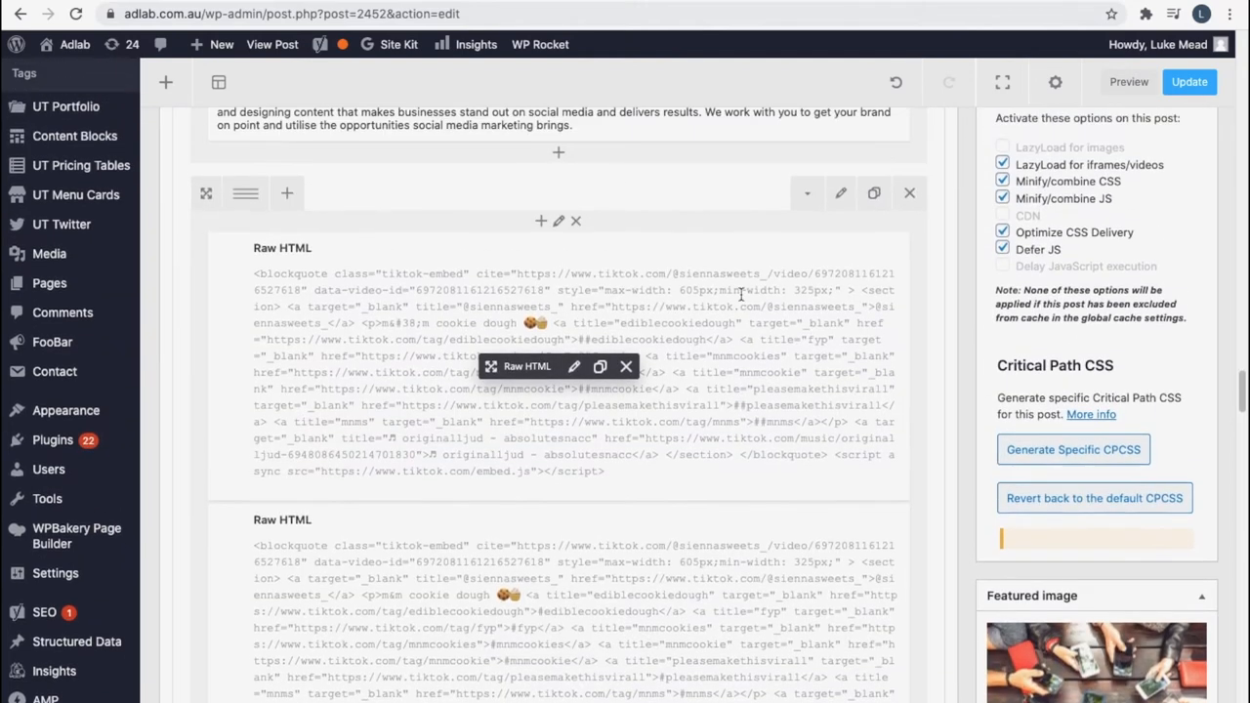
left_click(1129, 82)
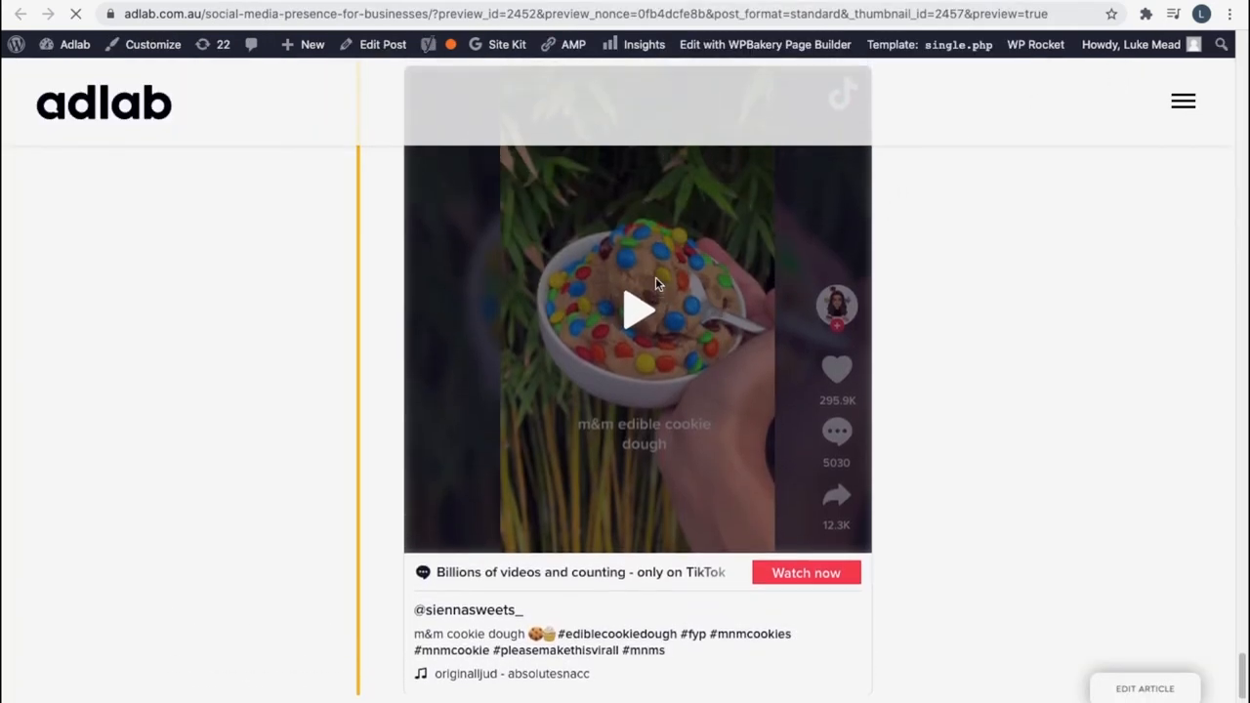
scroll("down", 3)
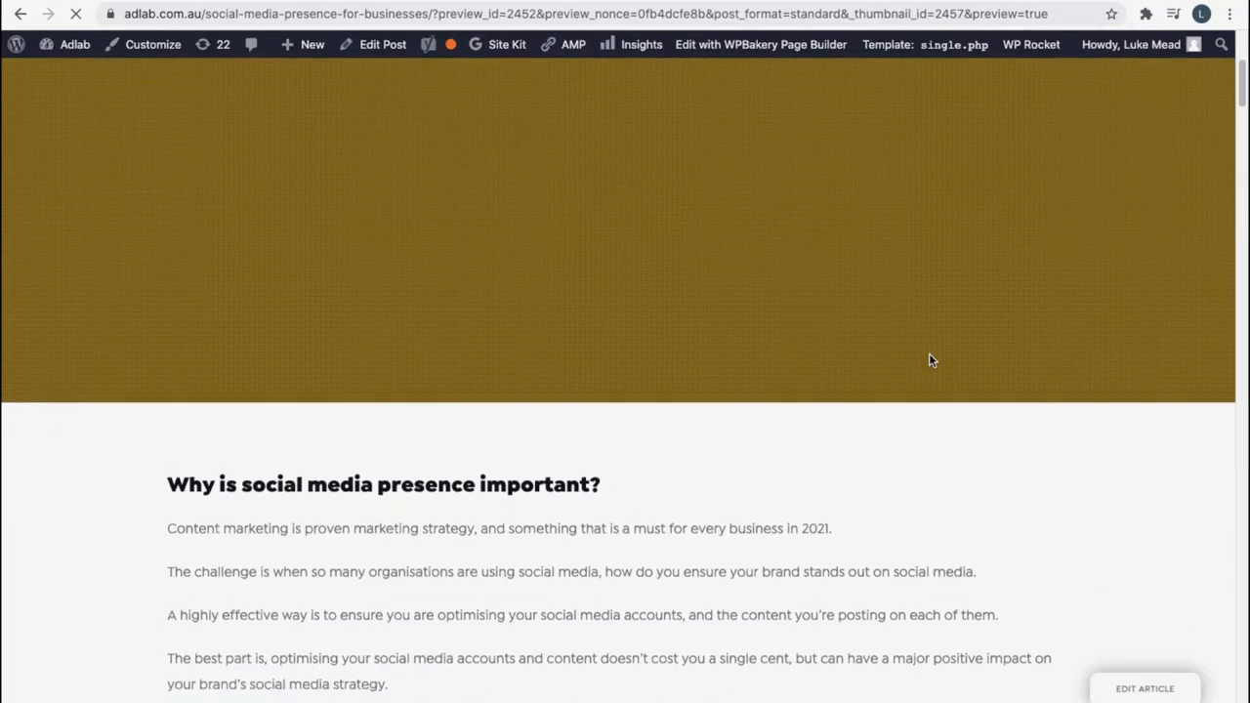
scroll("down", 3)
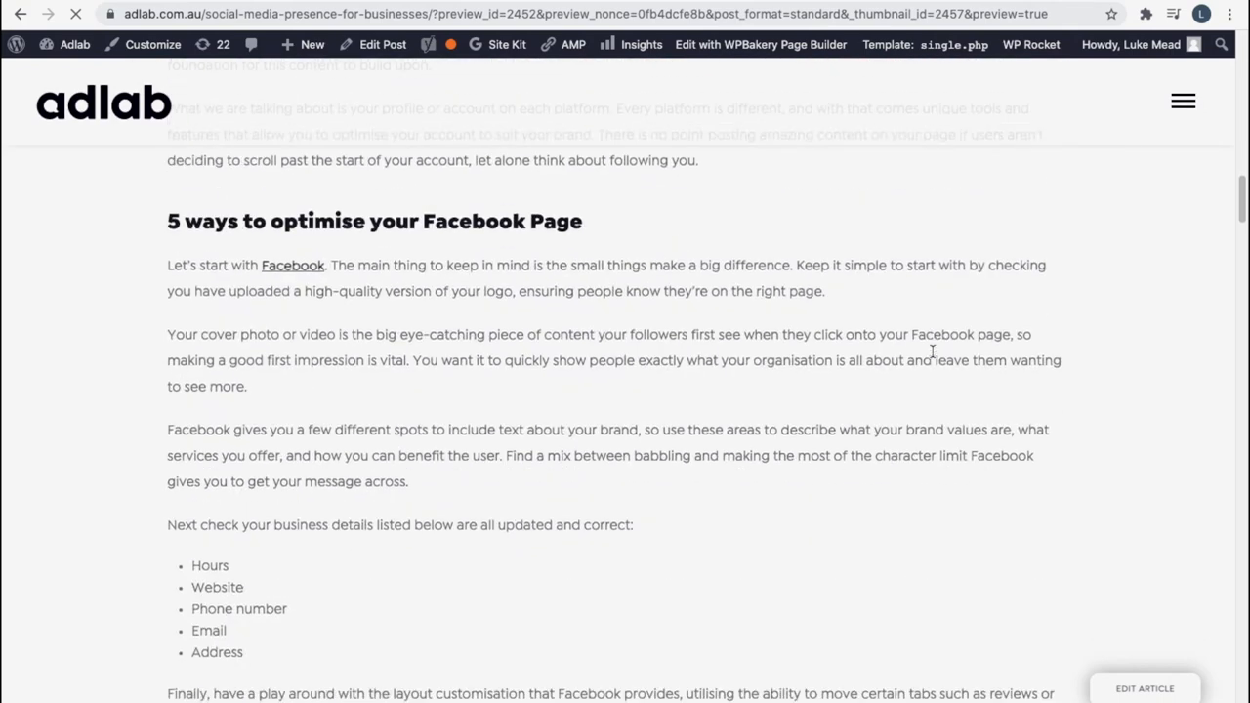
scroll("down", 3)
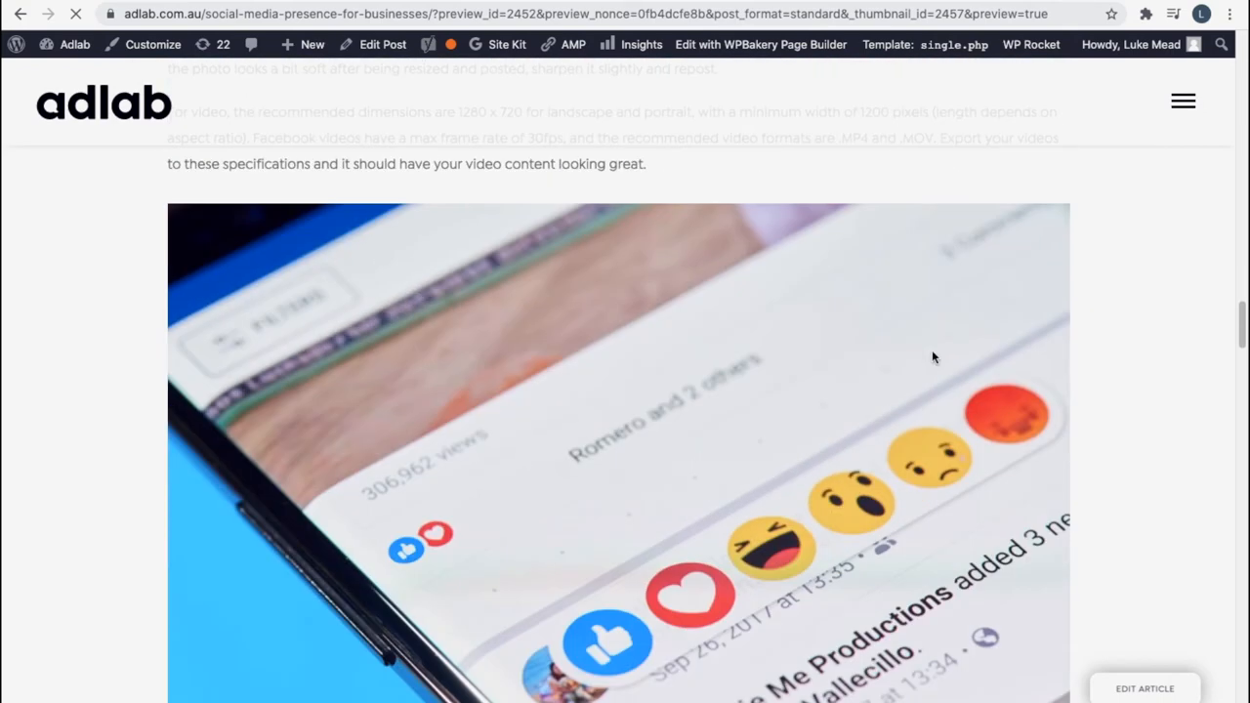
scroll("down", 3)
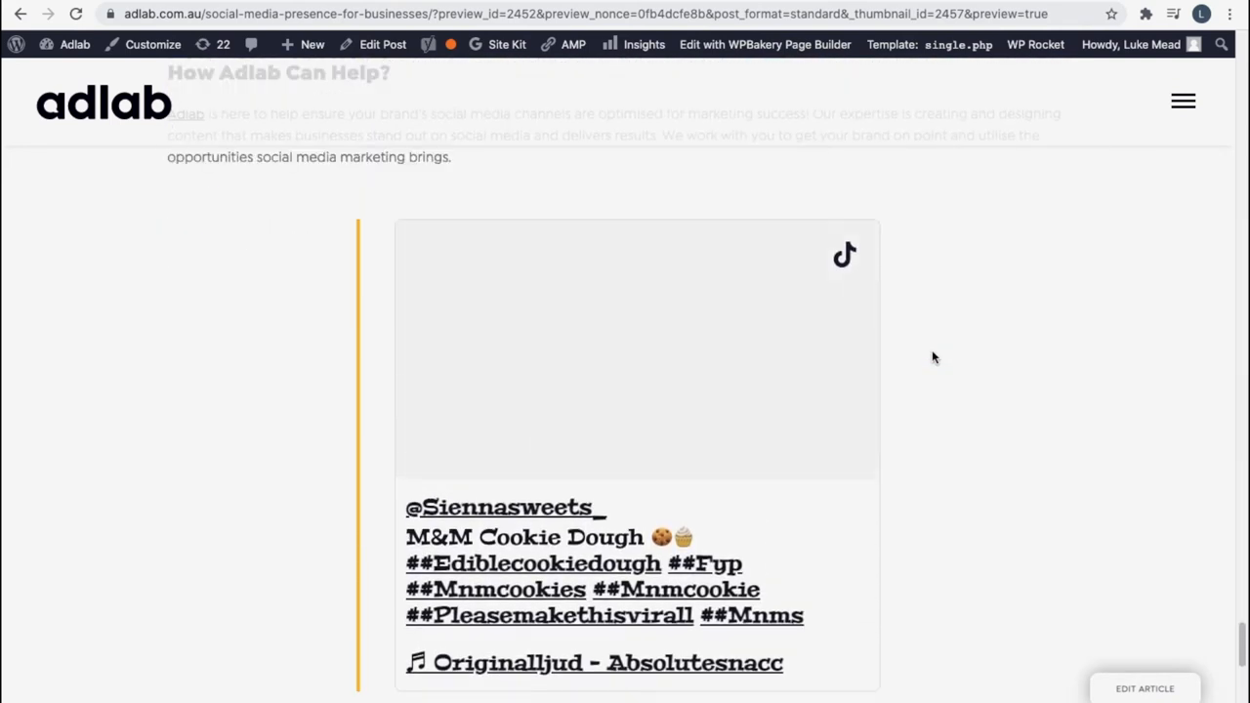
scroll("down", 3)
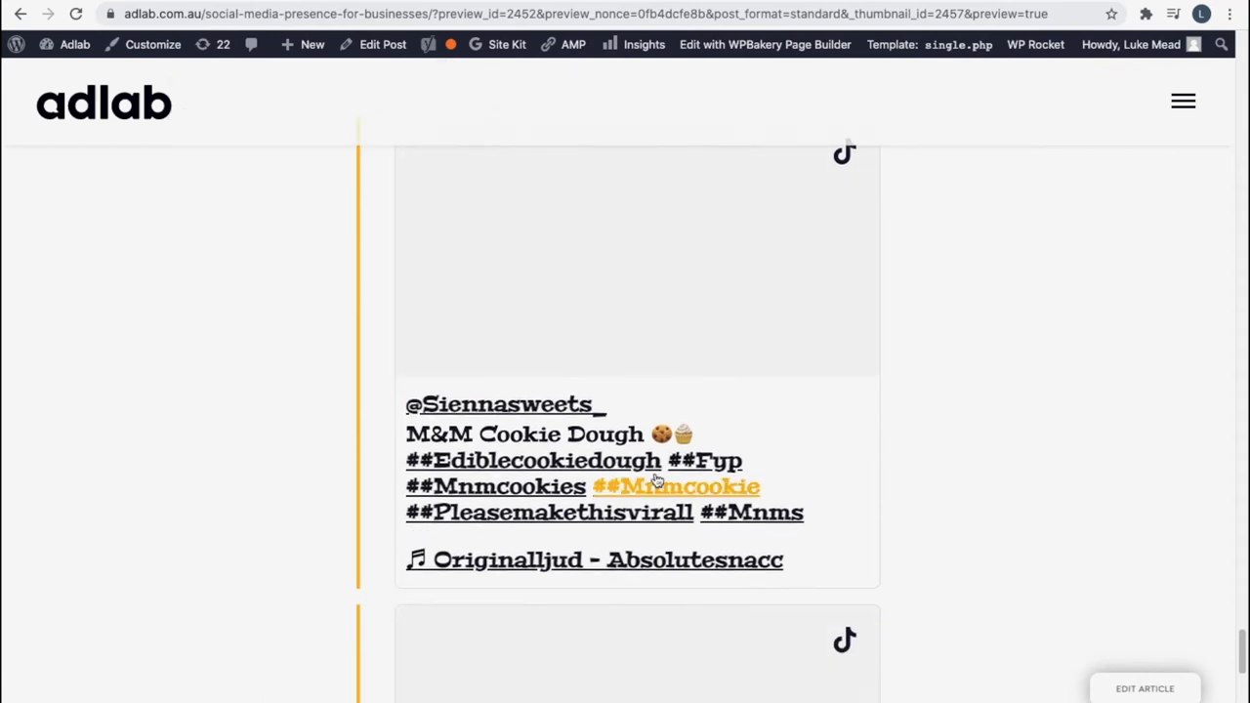
scroll("down", 3)
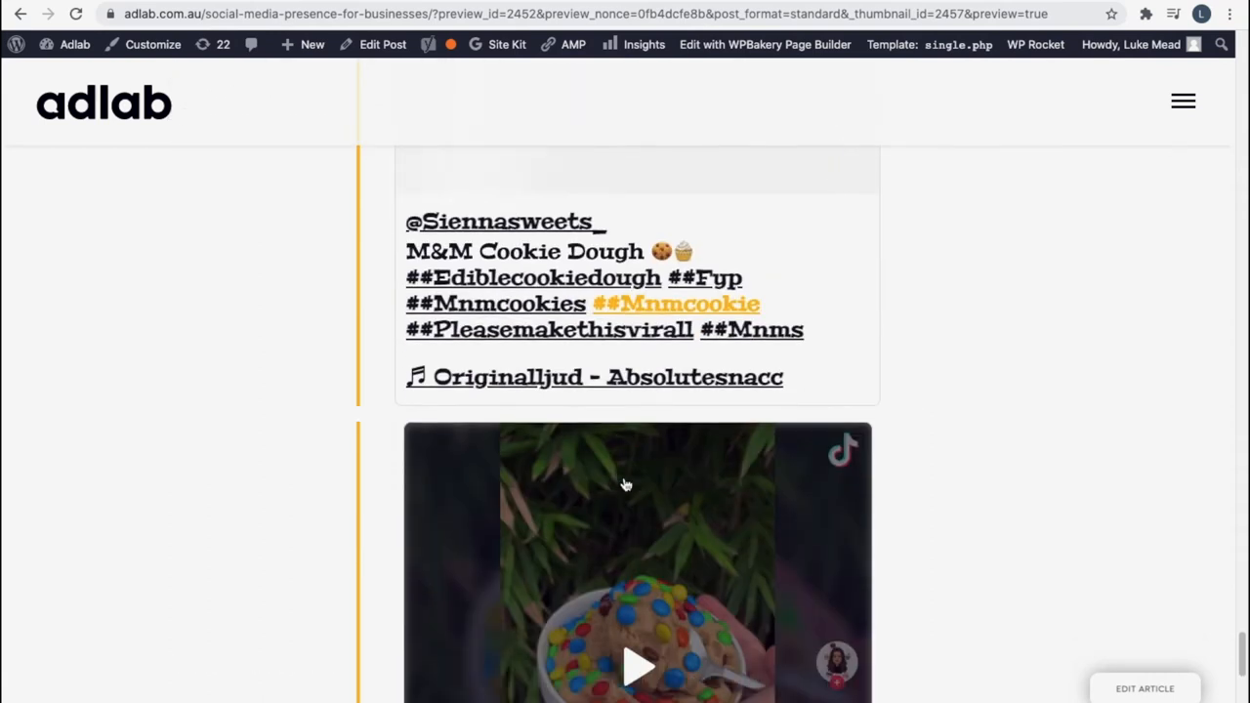
scroll("down", 3)
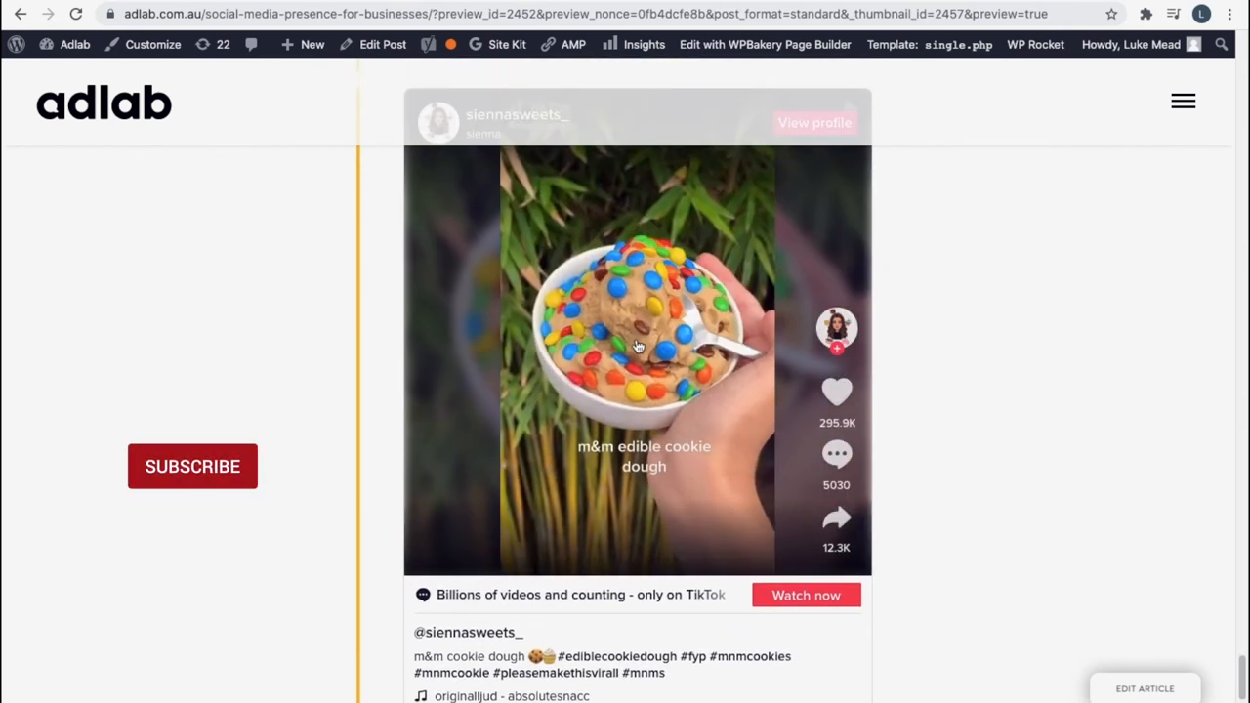
left_click(191, 465)
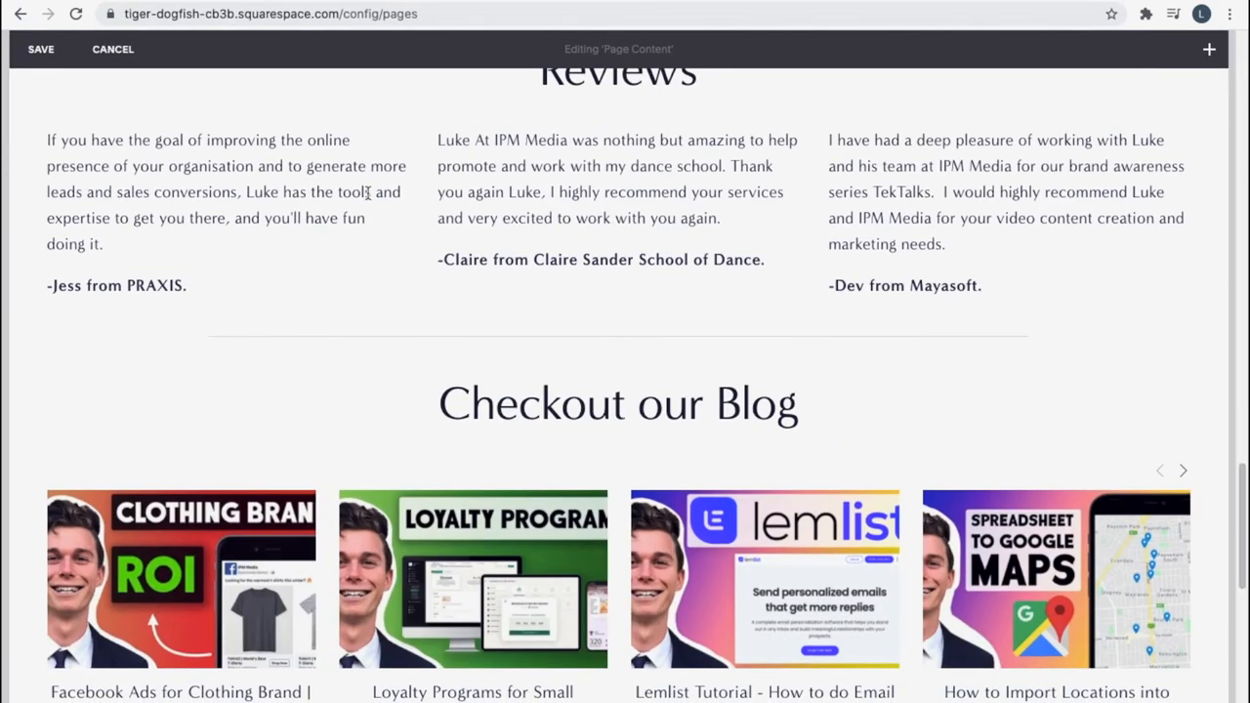
- Insert an Embed block below the Checkout our Blog section of the Squarespace page
scroll("down", 3)
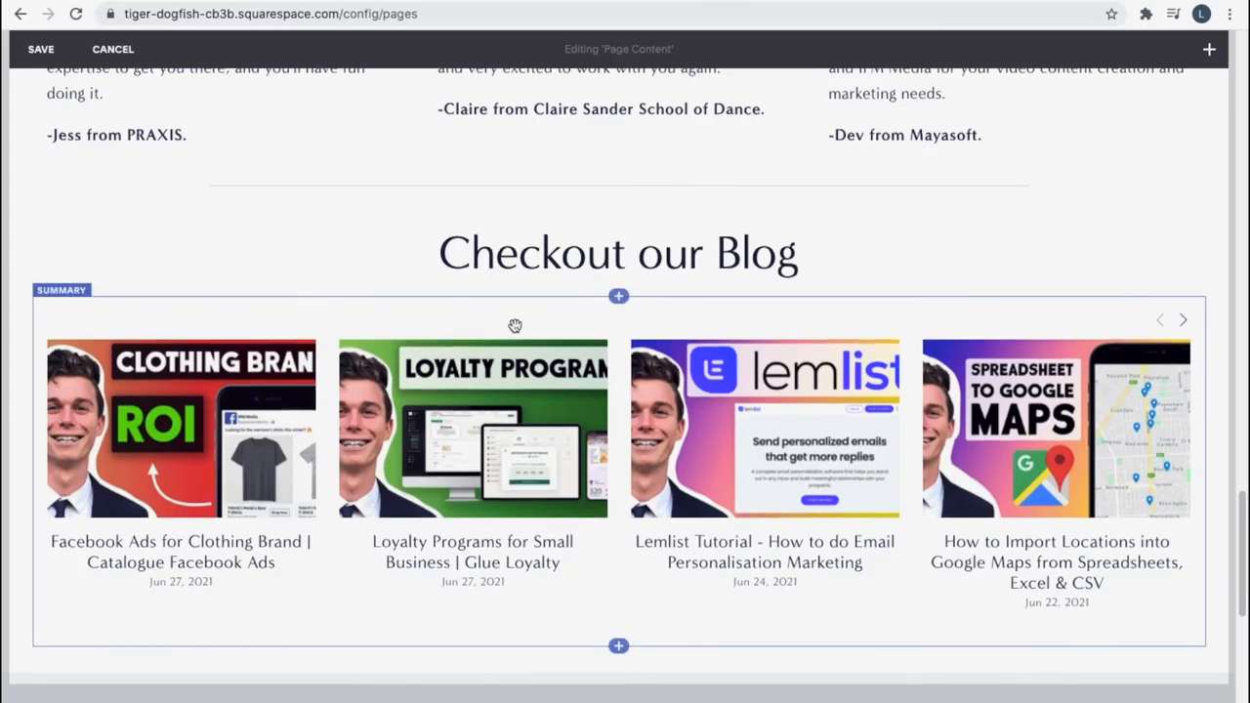
left_click(618, 652)
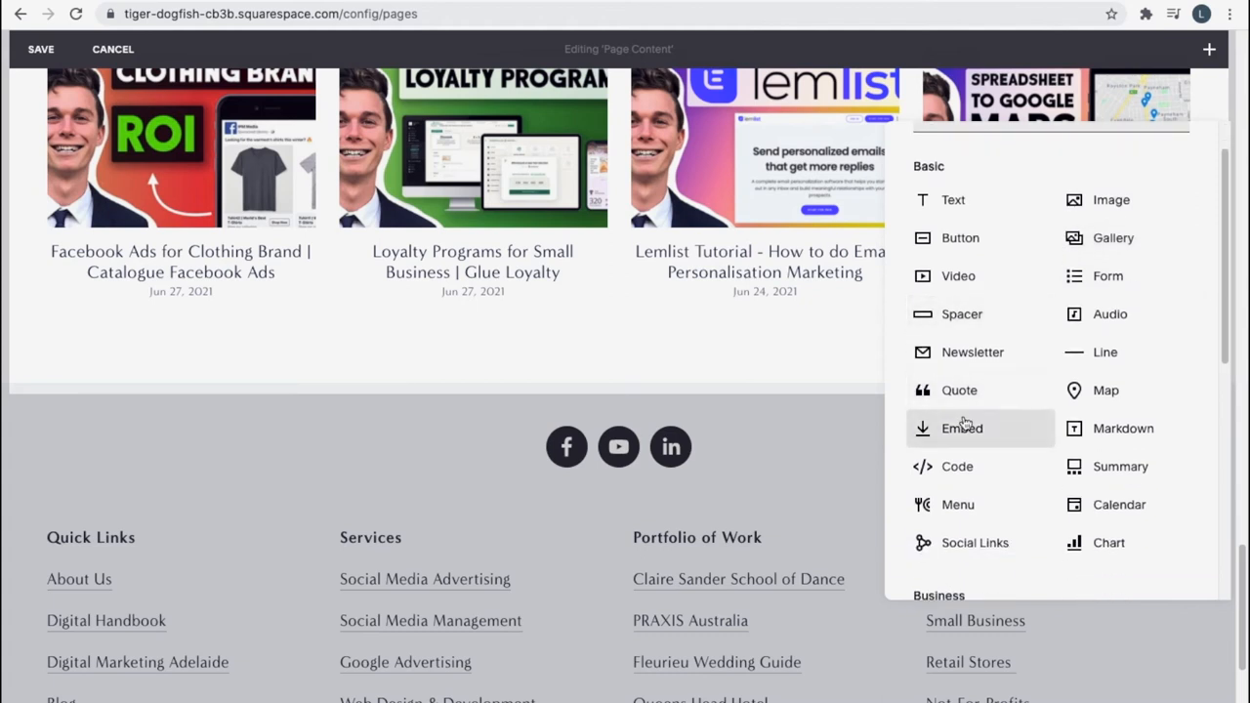
left_click(961, 428)
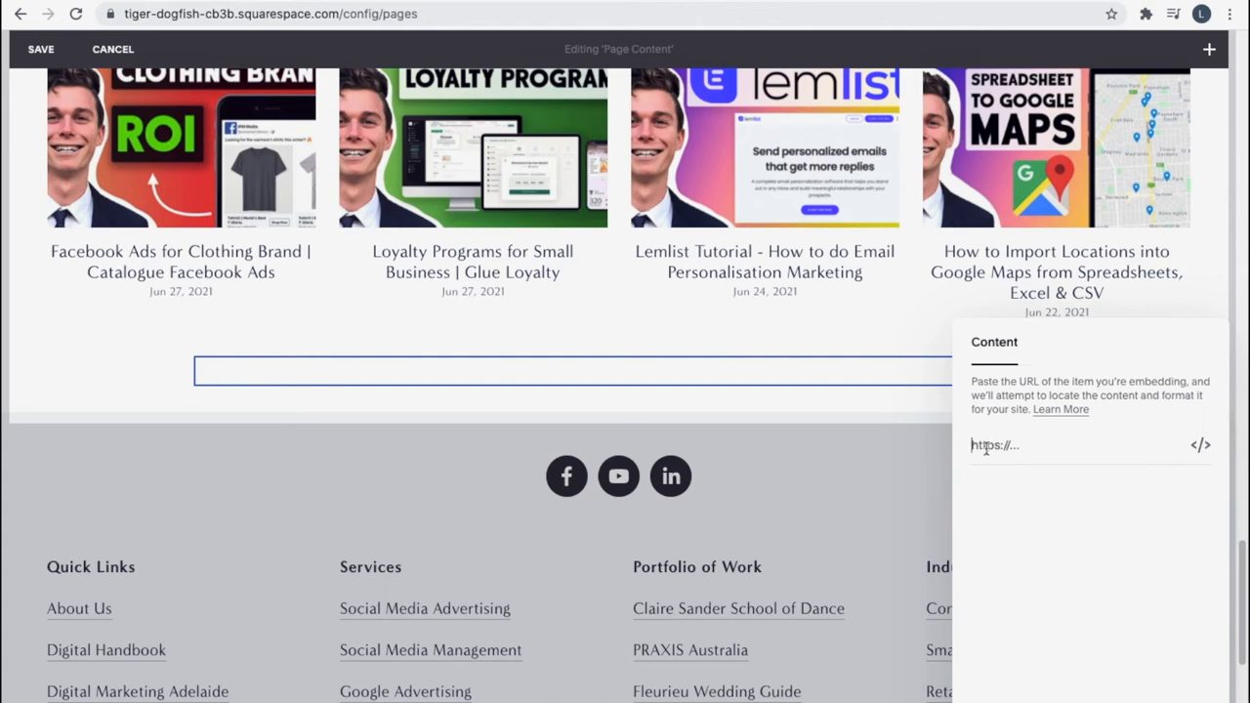
- Switch the Embed block to code entry for the TikTok embed and move its panel aside
left_click(1203, 445)
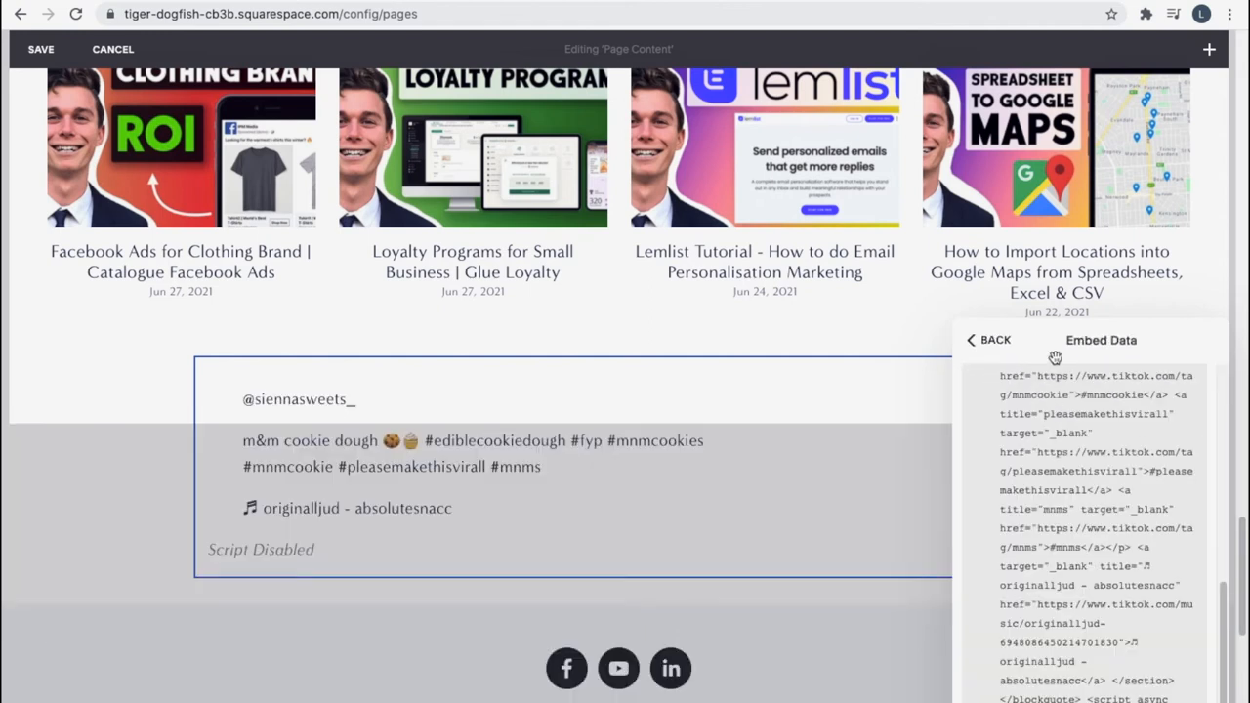
left_click_drag(1094, 340, 645, 207)
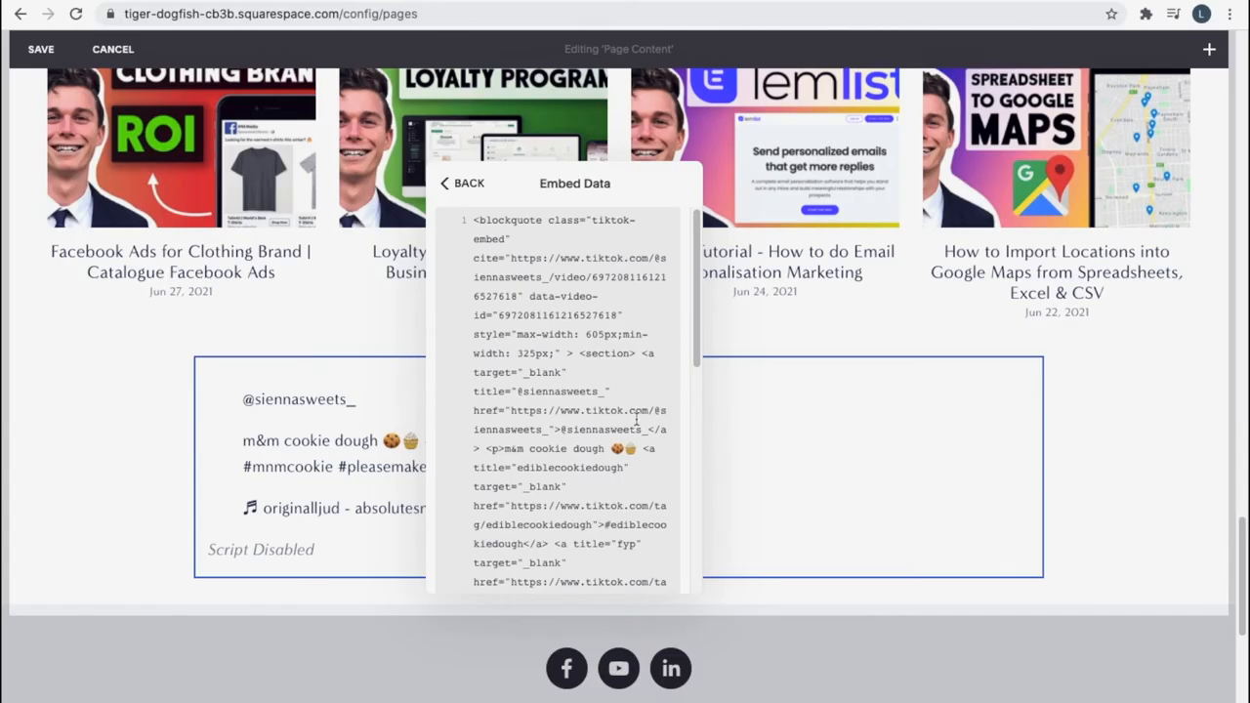
- Save the Squarespace page with the new TikTok embed block
left_click(461, 183)
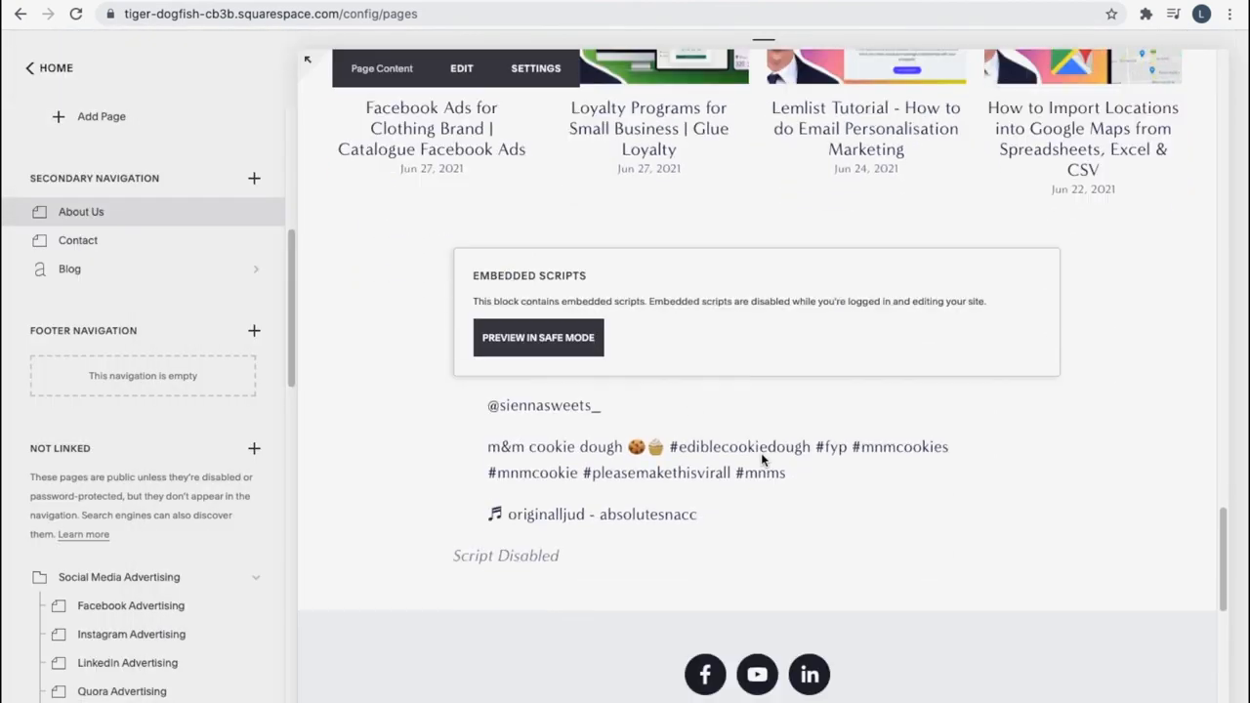
scroll("down", 3)
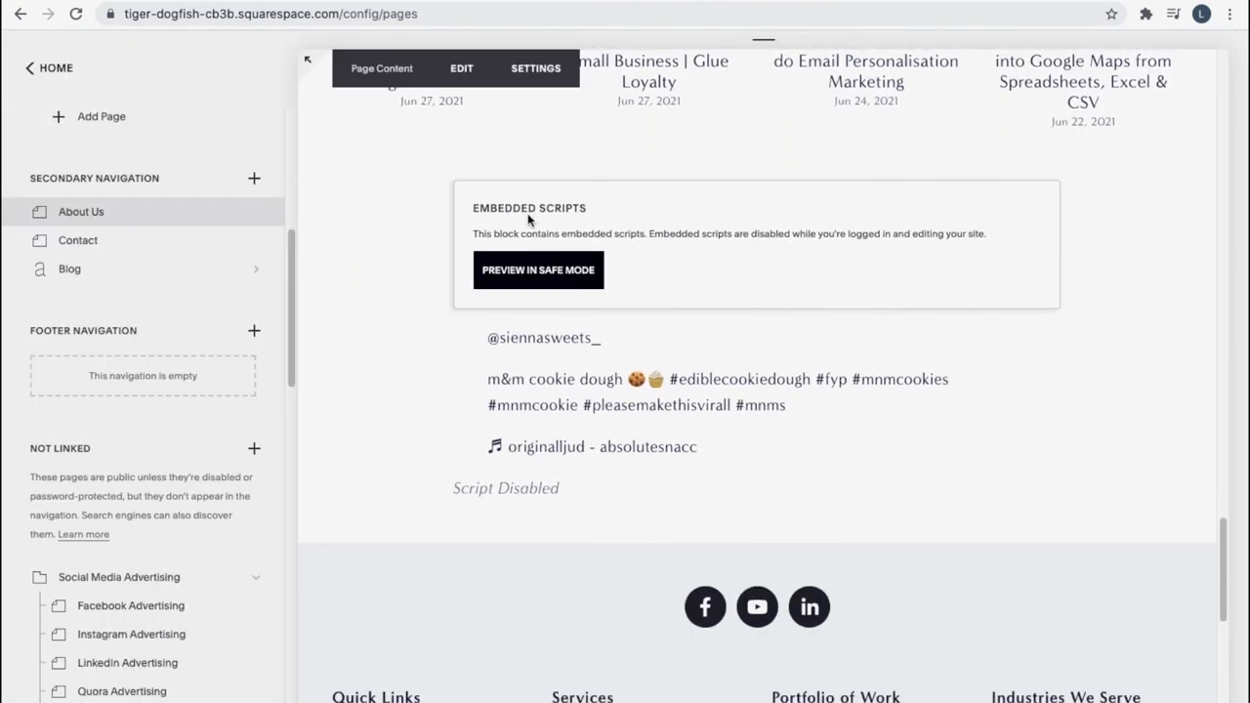
mouse_move(504, 232)
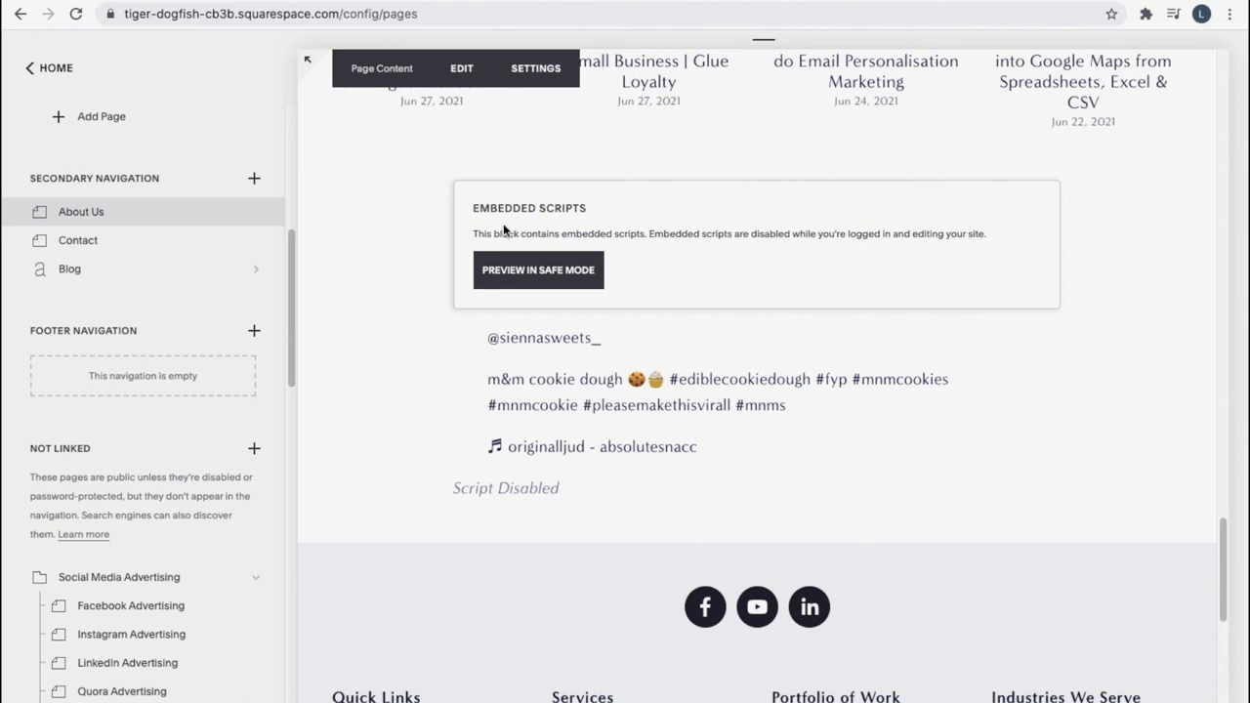
mouse_move(656, 240)
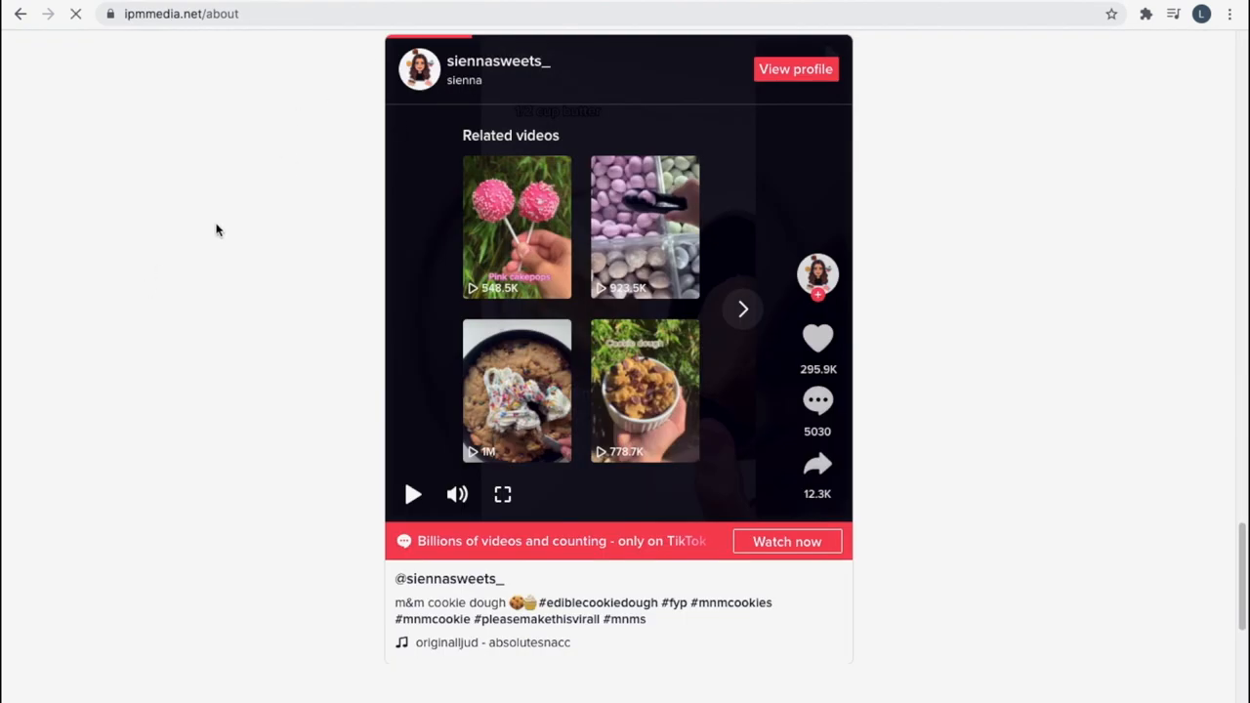
- Play and pause the embedded cookie dough TikTok video on the live ipmmedia.net/about page
scroll("down", 3)
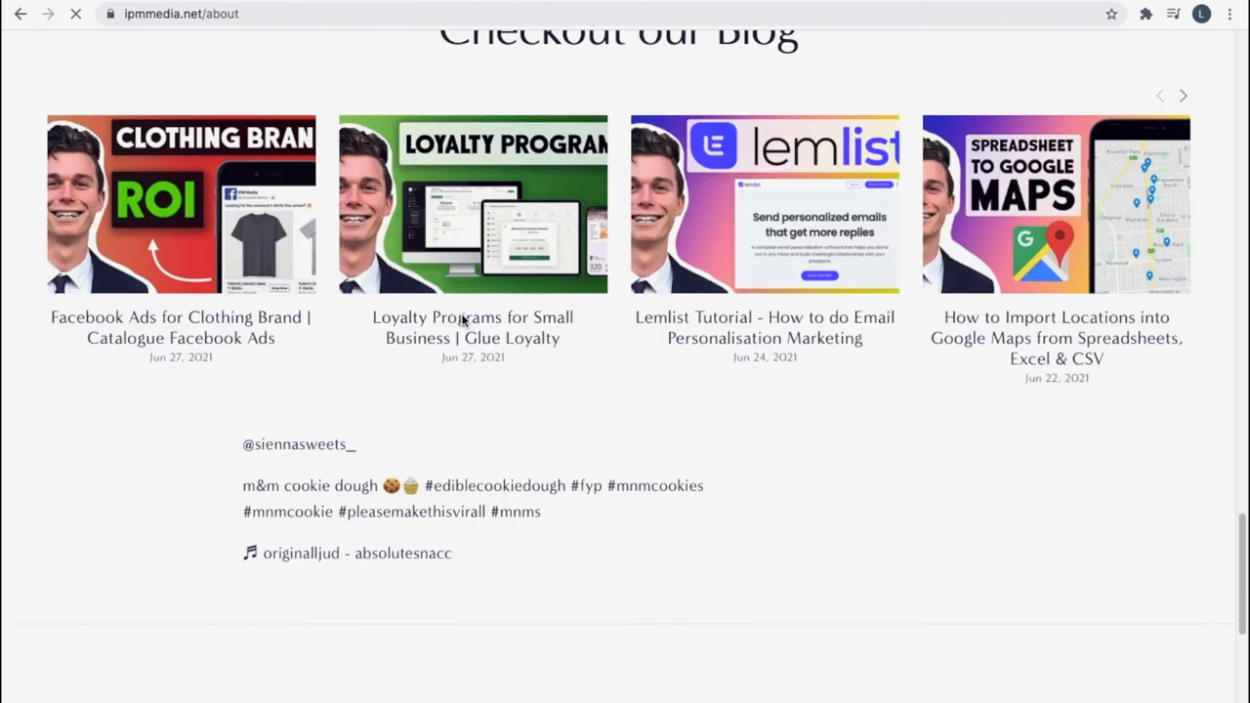
scroll("down", 3)
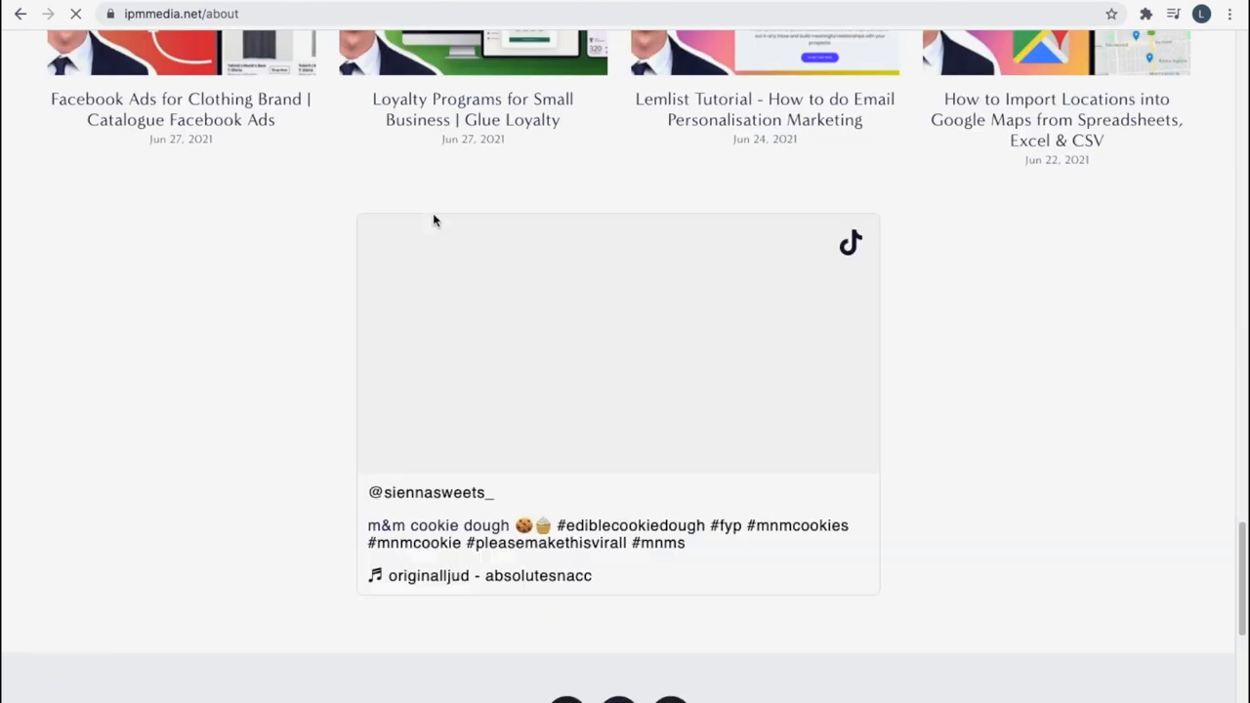
scroll("down", 3)
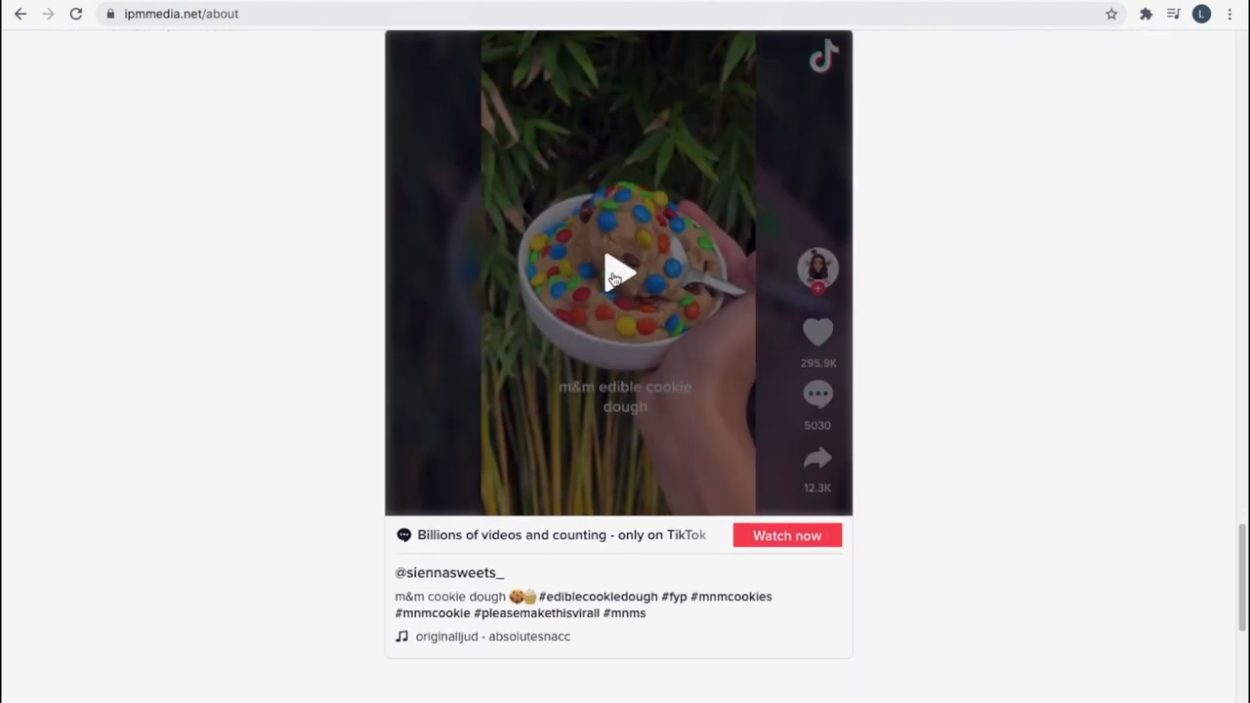
left_click(617, 274)
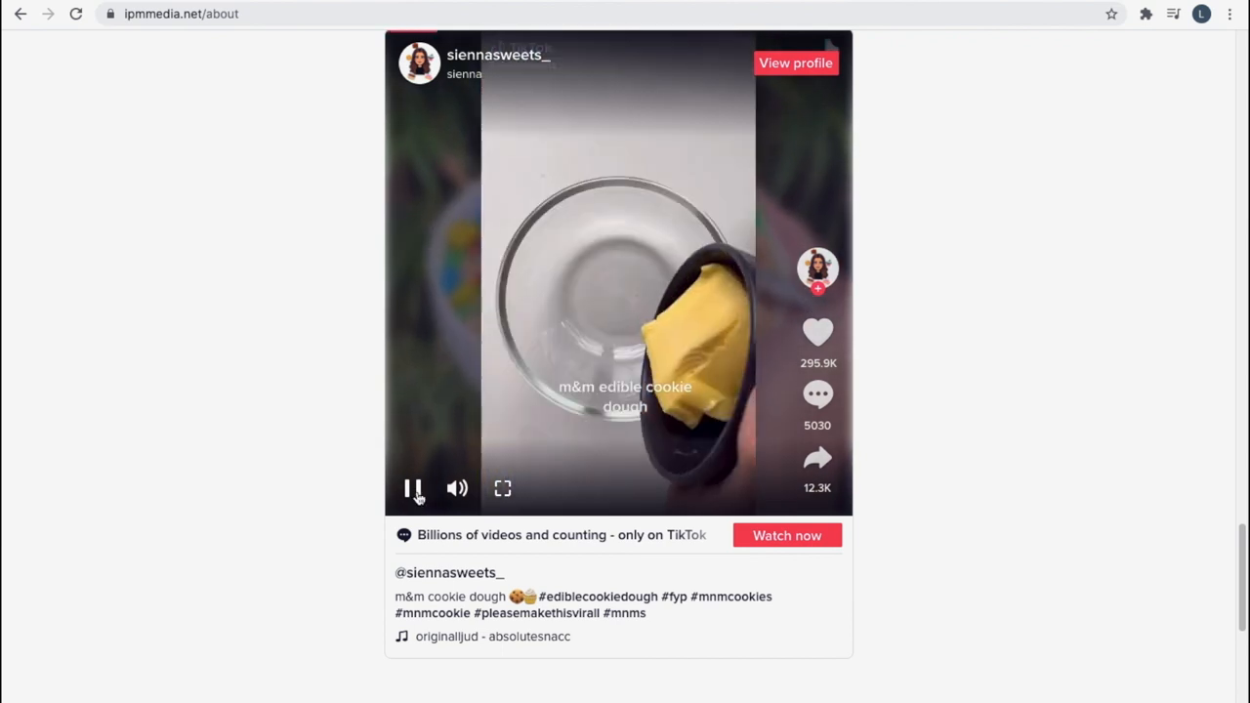
left_click(415, 489)
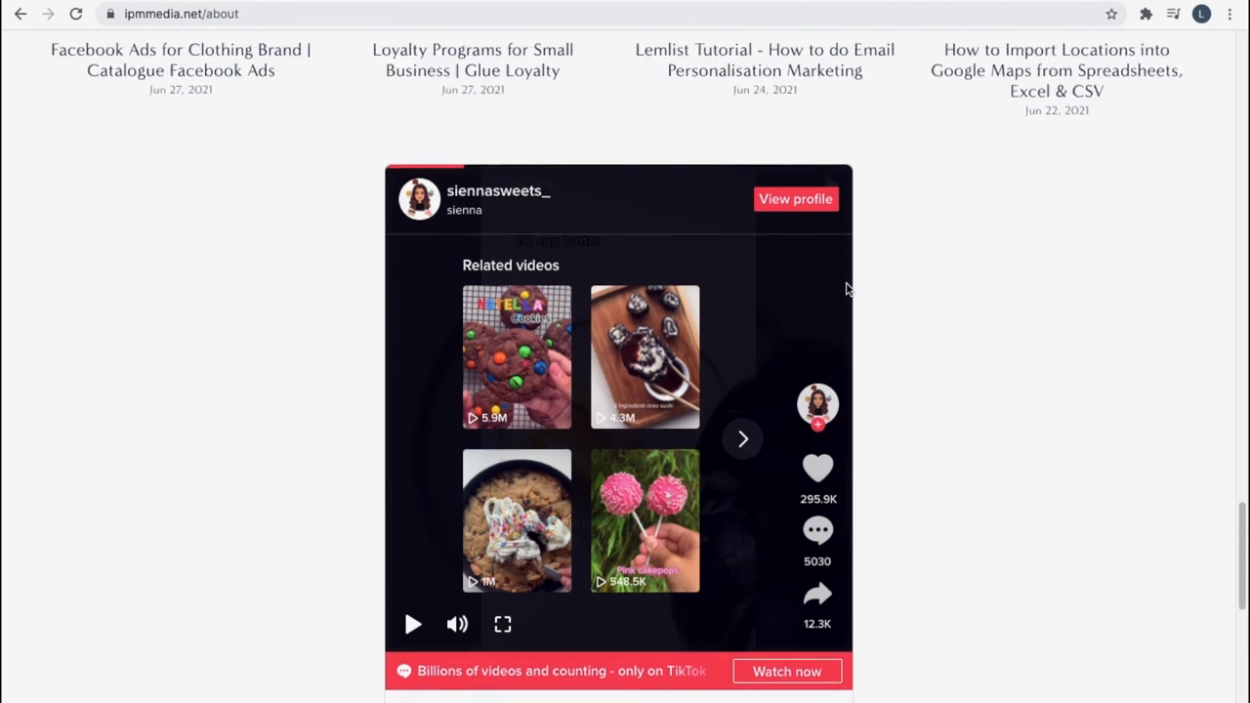
mouse_move(752, 316)
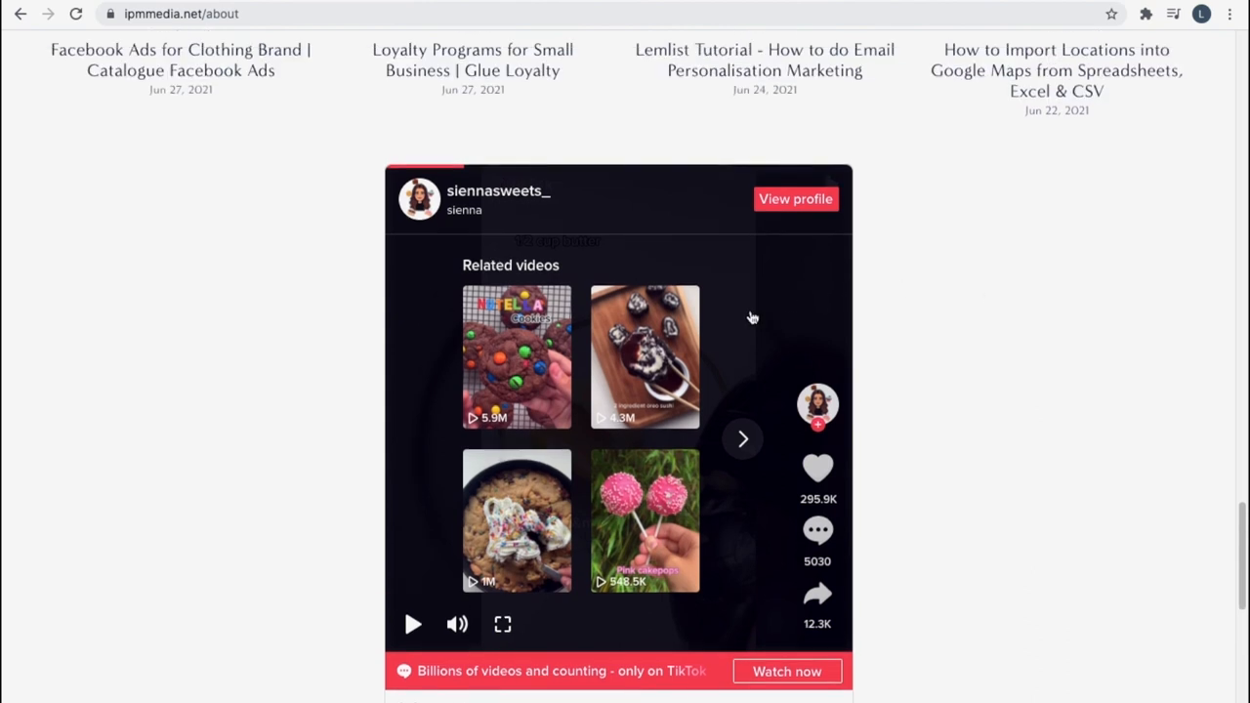